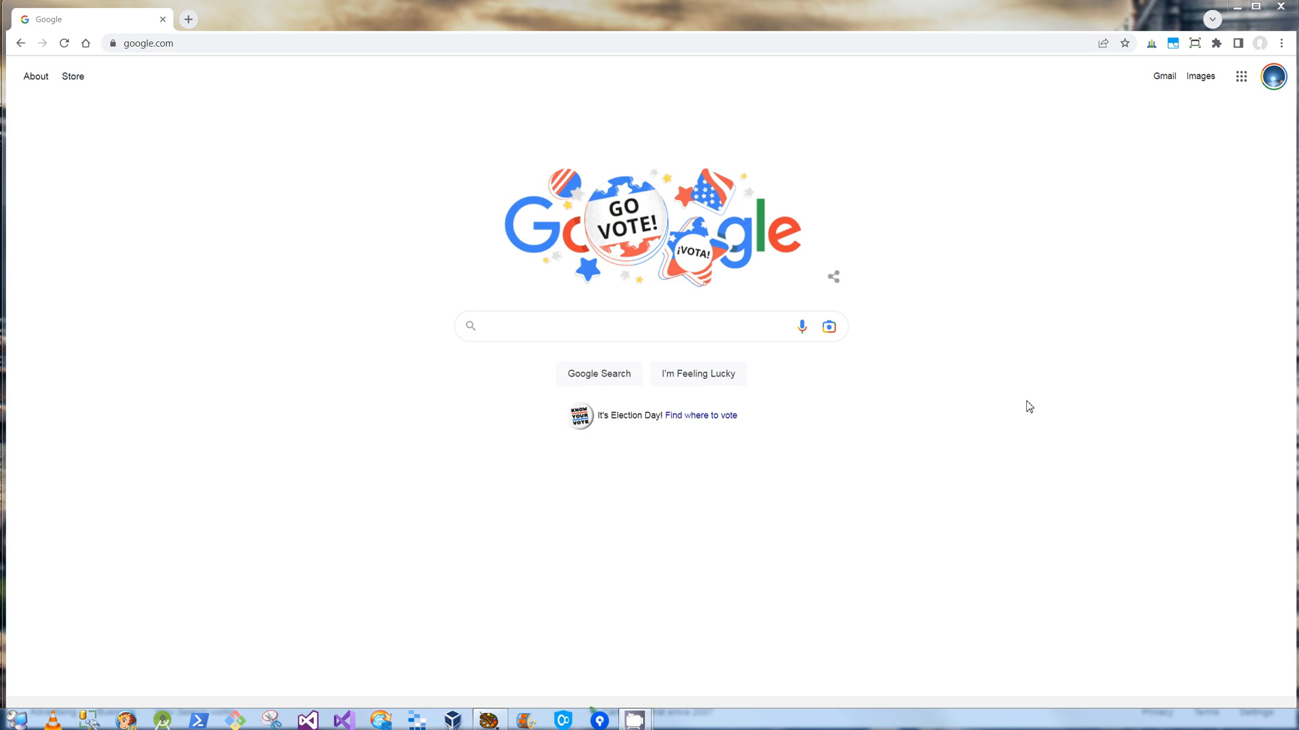
{"action": "mouse_move", "coordinate": [911, 466]}
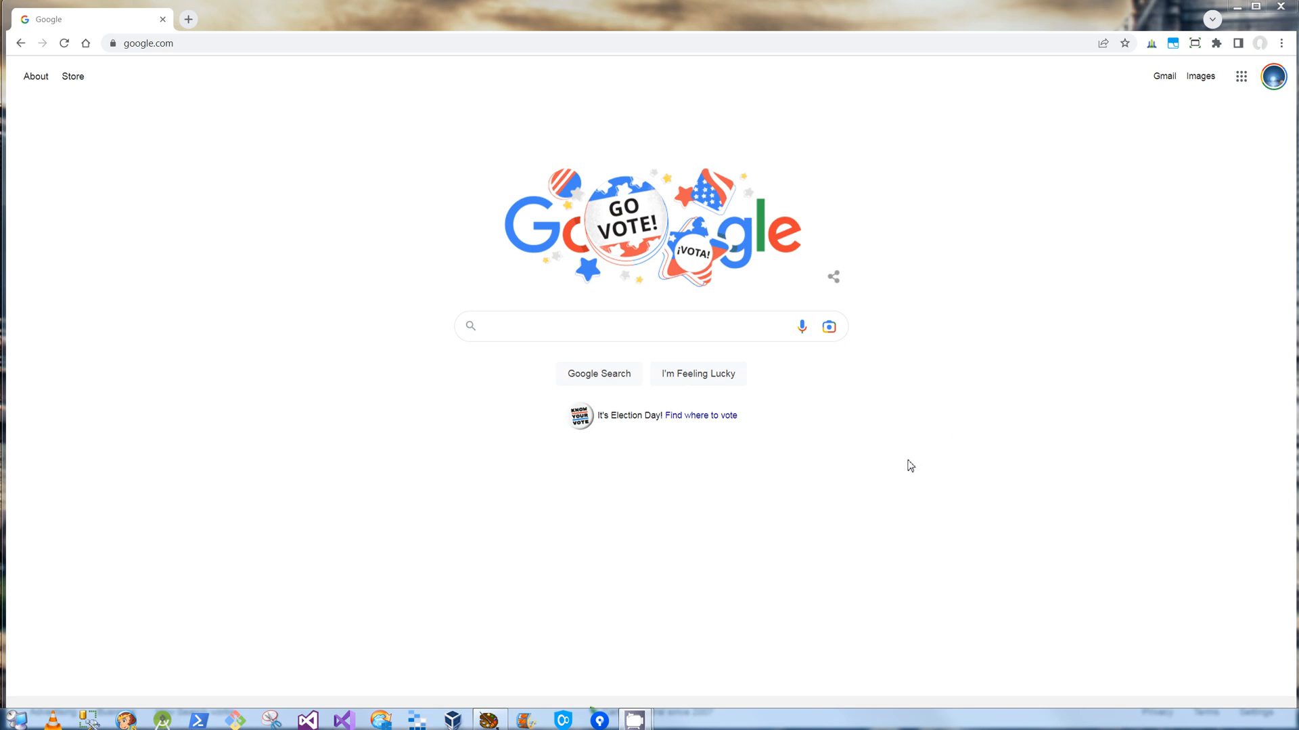
{"action": "mouse_move", "coordinate": [708, 725]}
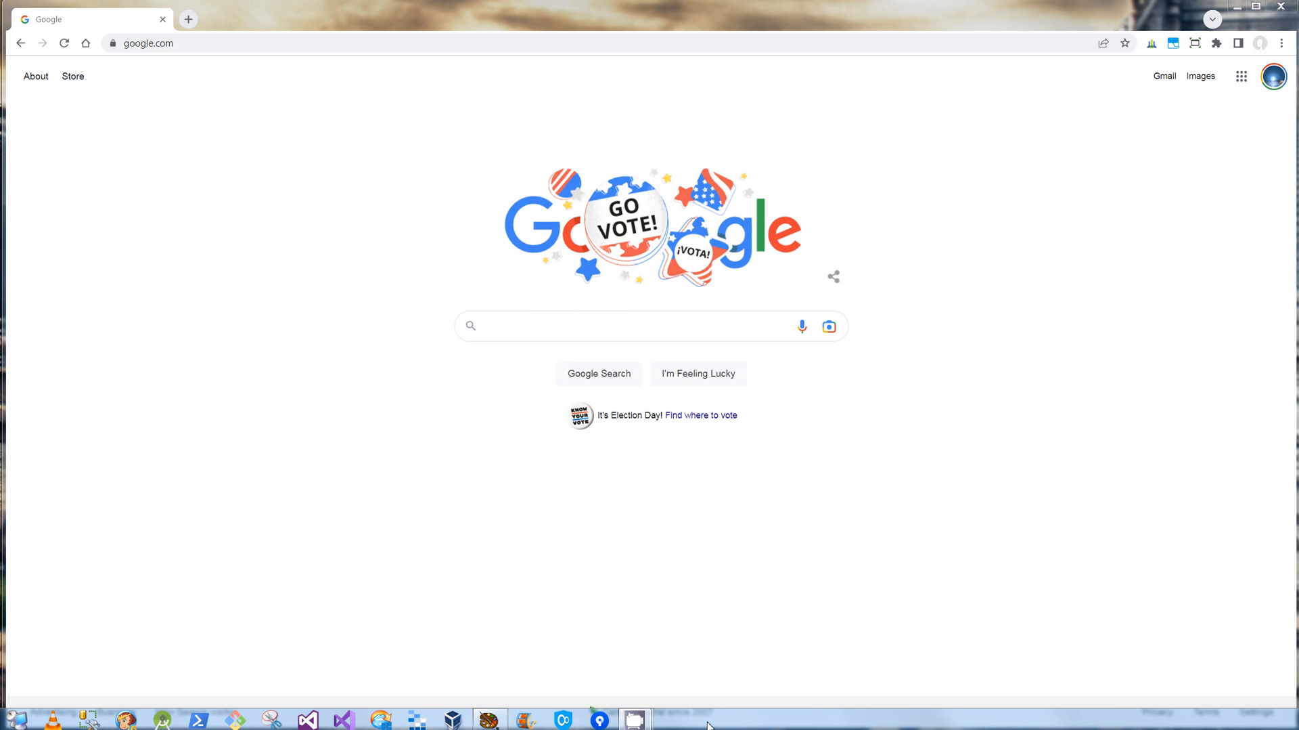
Step: Start Task Manager from the taskbar and review the chrome.exe entries in the Processes list
{"action": "right_click", "coordinate": [703, 723]}
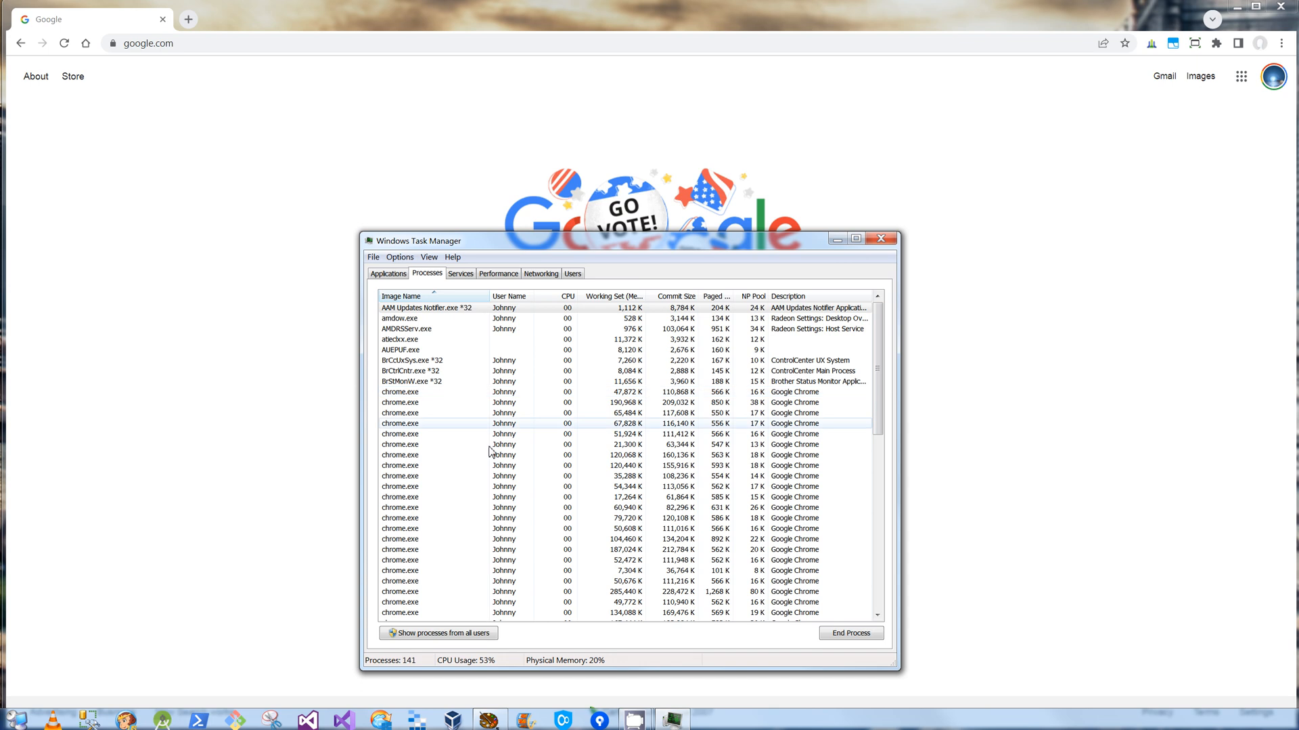
{"action": "scroll", "scroll_direction": "down", "scroll_amount": 3}
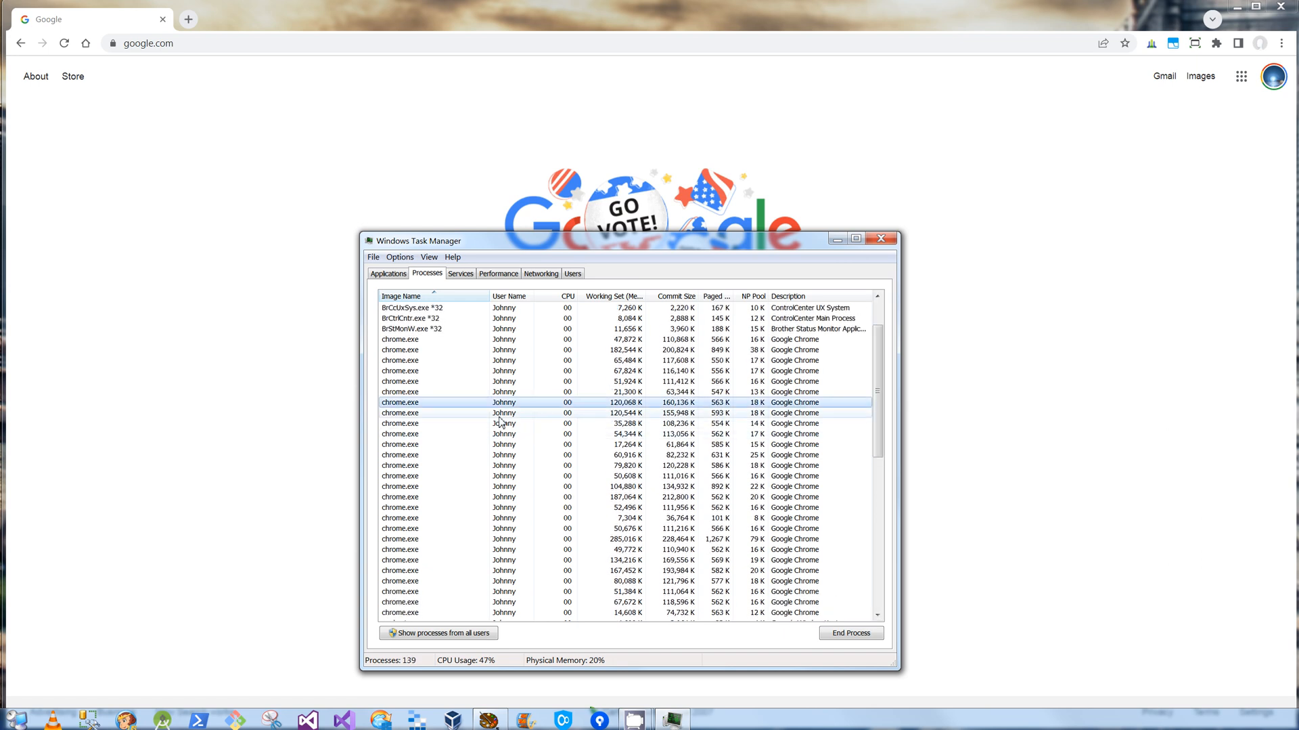
{"action": "scroll", "scroll_direction": "down", "scroll_amount": 3}
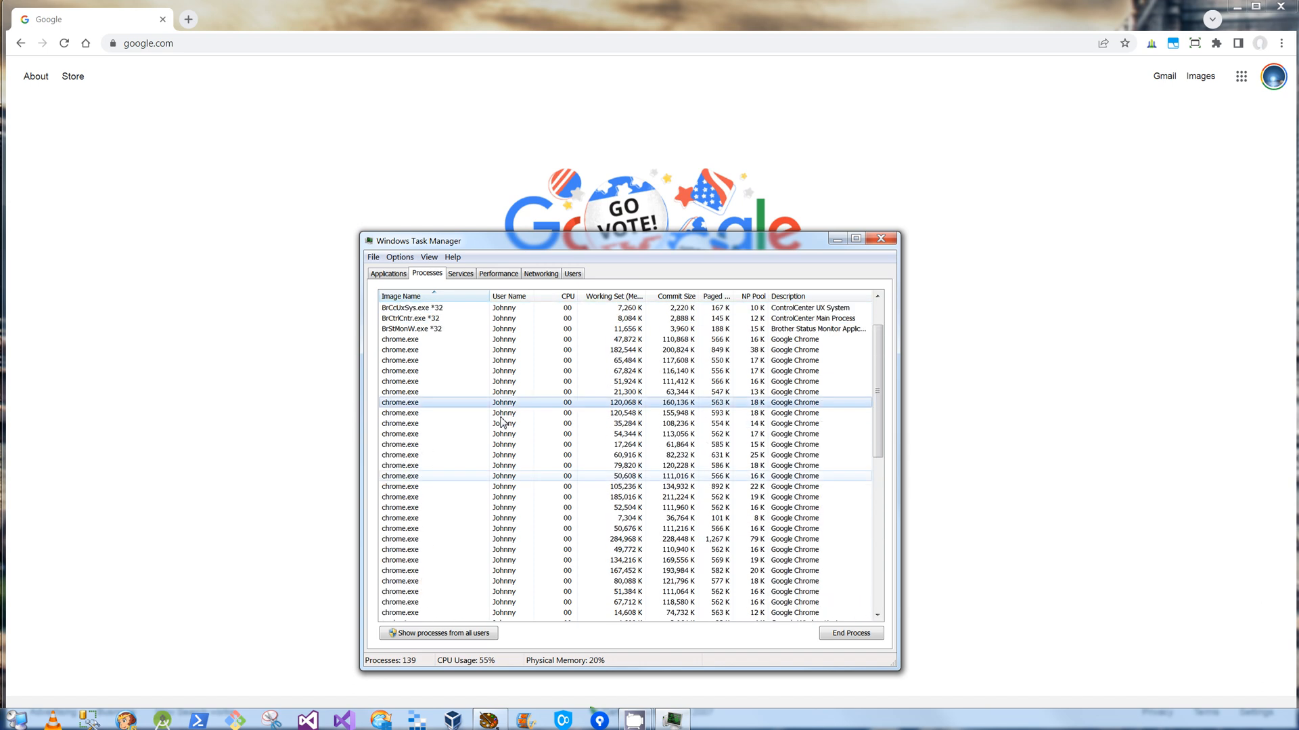
{"action": "mouse_move", "coordinate": [418, 356]}
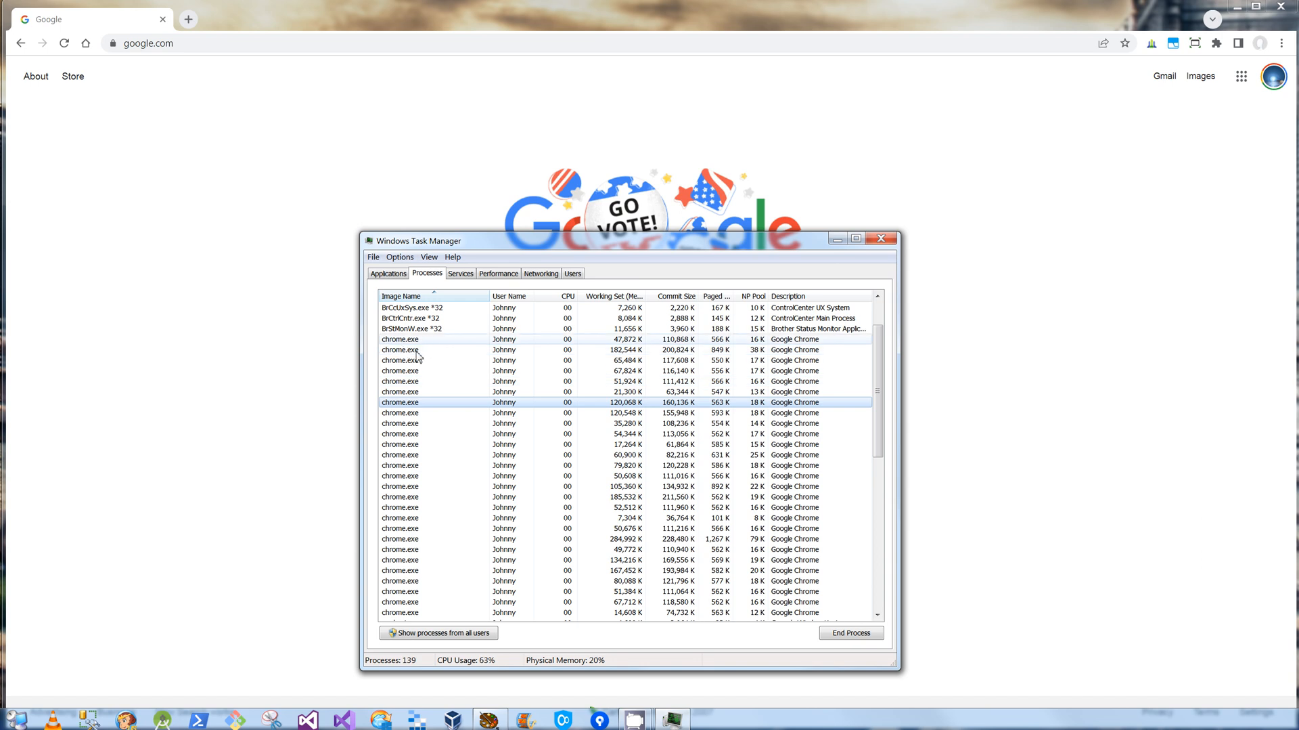
{"action": "scroll", "scroll_direction": "down", "scroll_amount": 3}
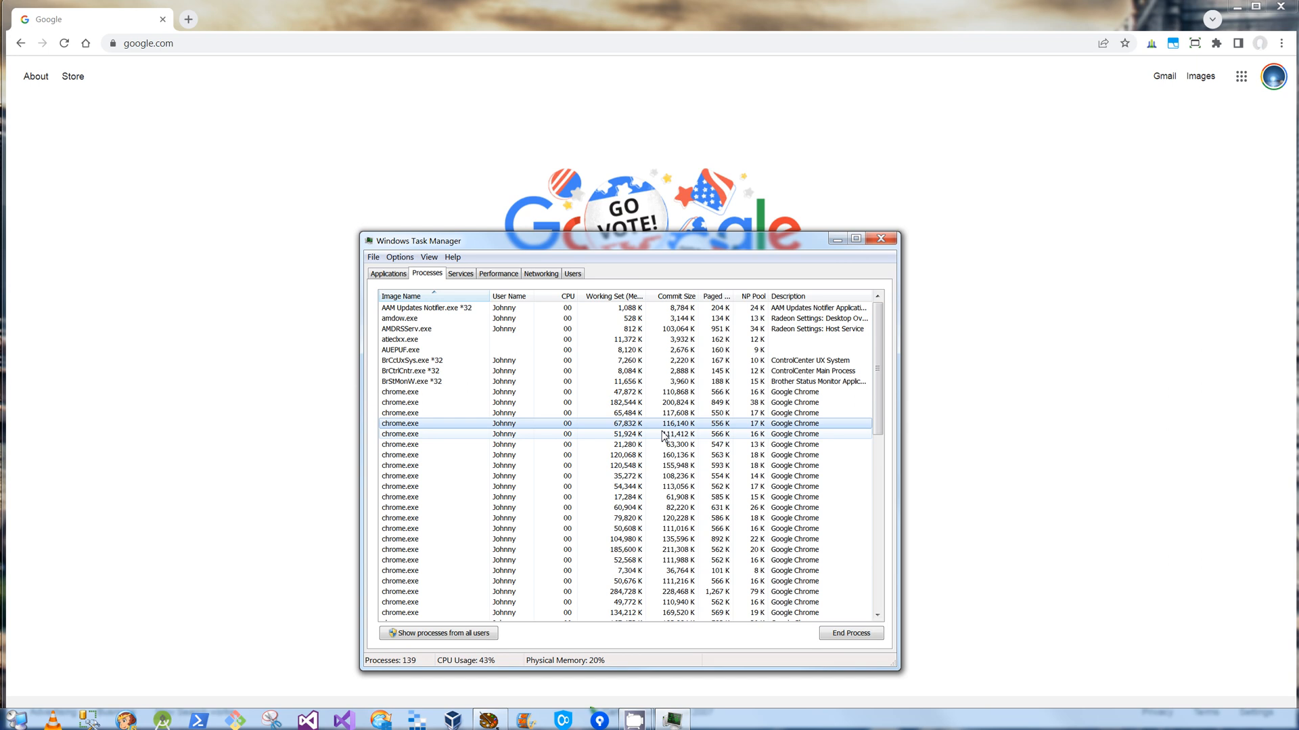
{"action": "mouse_move", "coordinate": [1082, 284]}
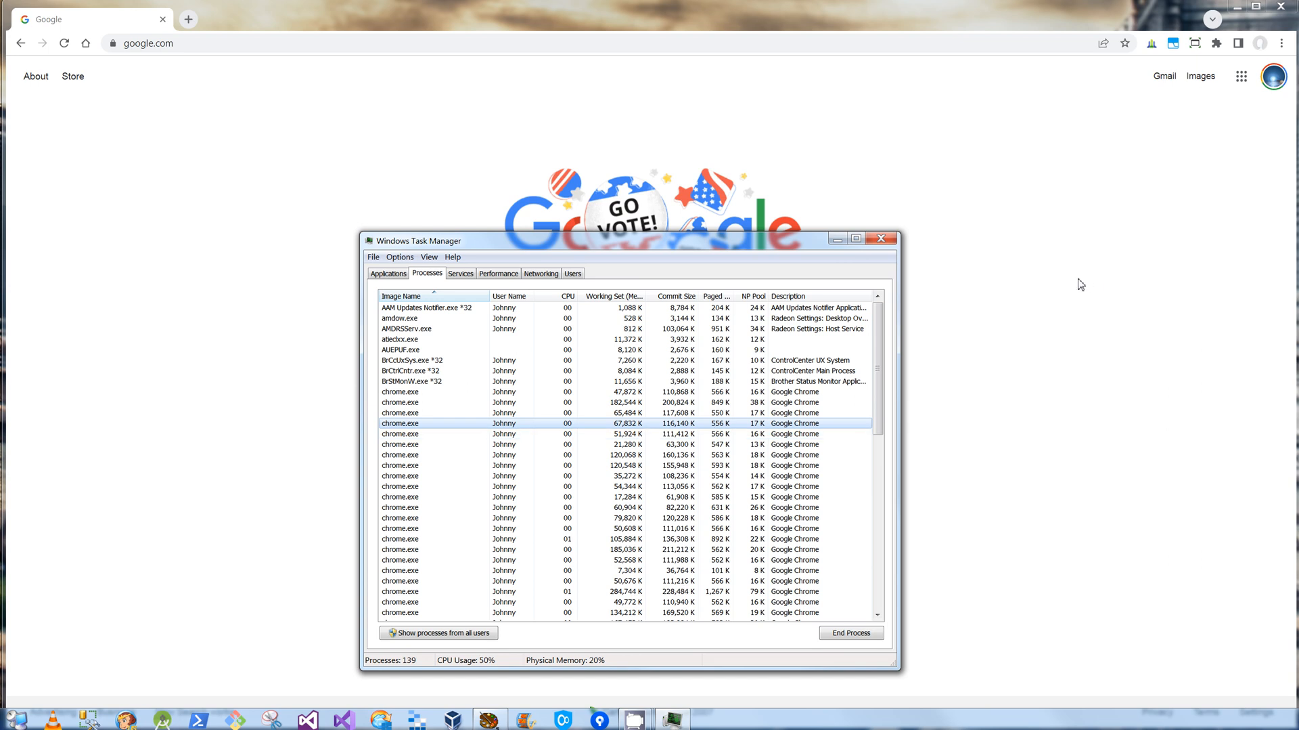
Step: In Chrome's System settings, switch off 'Continue running background apps when Google Chrome is closed'
{"action": "left_click", "coordinate": [881, 238]}
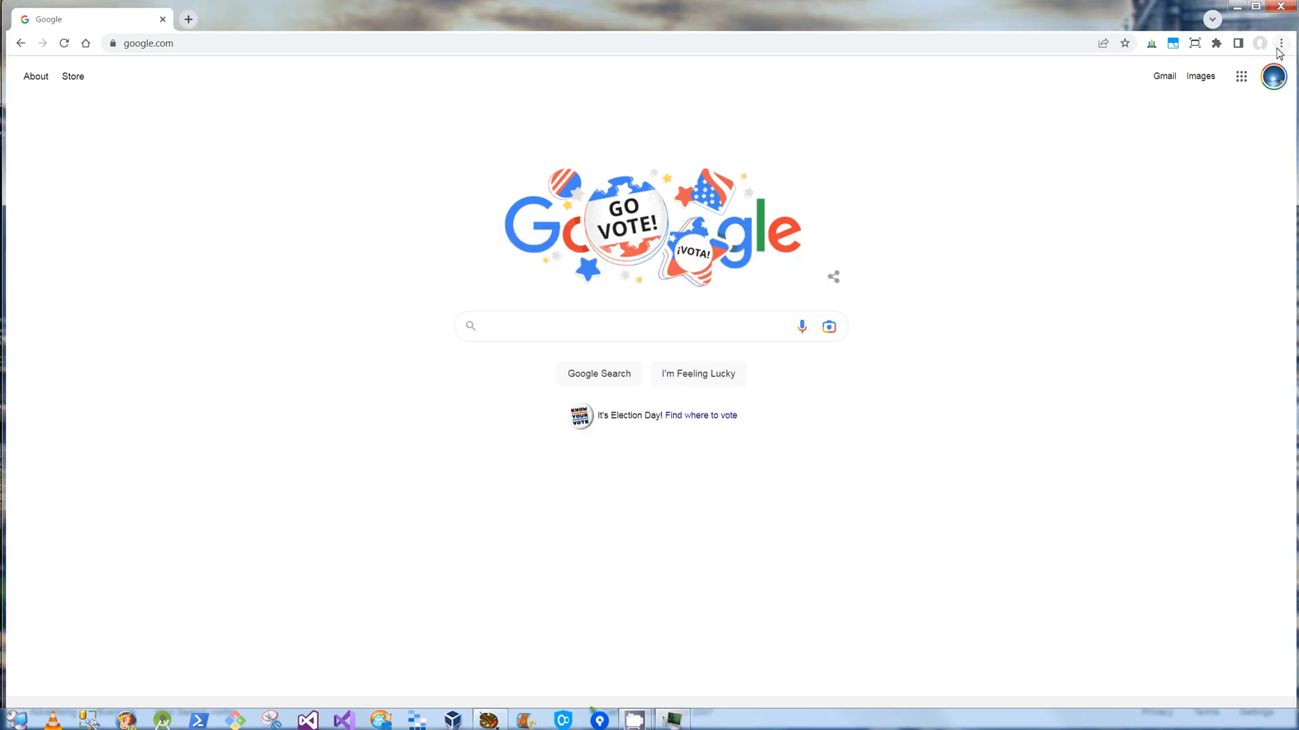
{"action": "left_click", "coordinate": [1281, 44]}
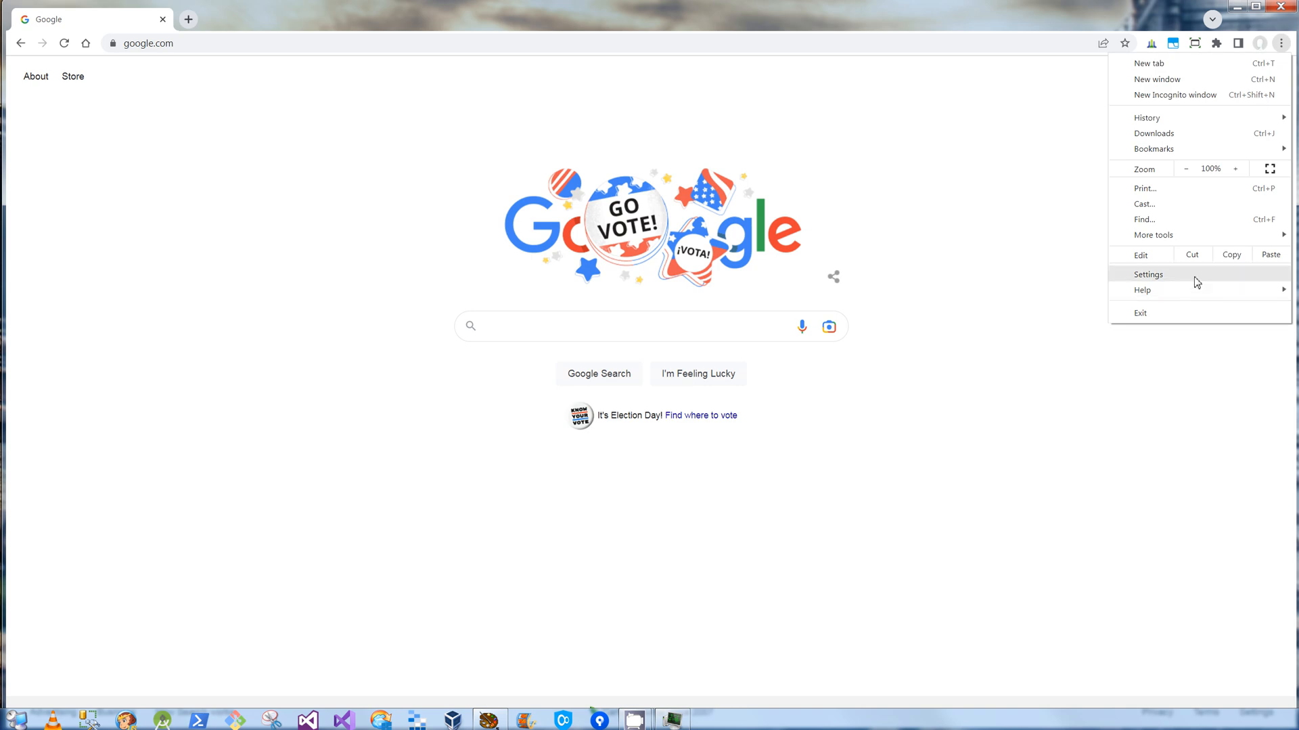
{"action": "left_click", "coordinate": [1150, 274]}
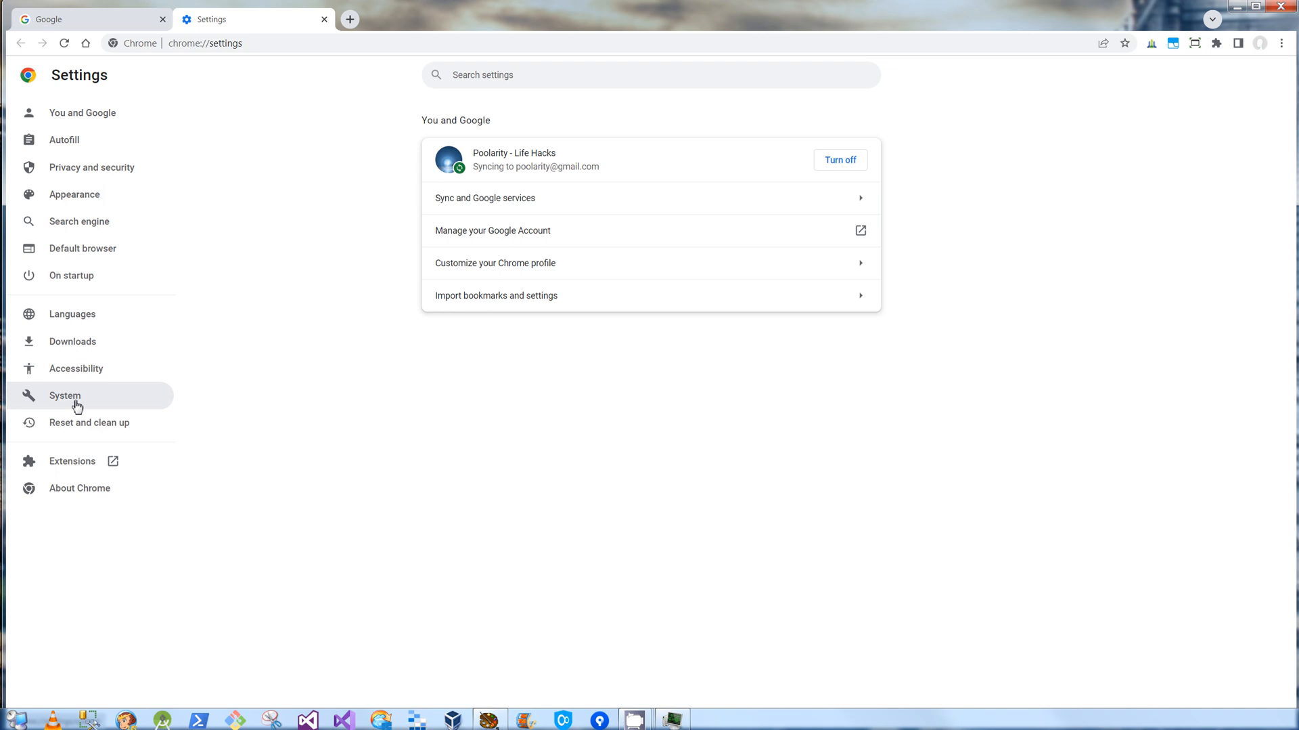
{"action": "left_click", "coordinate": [65, 395]}
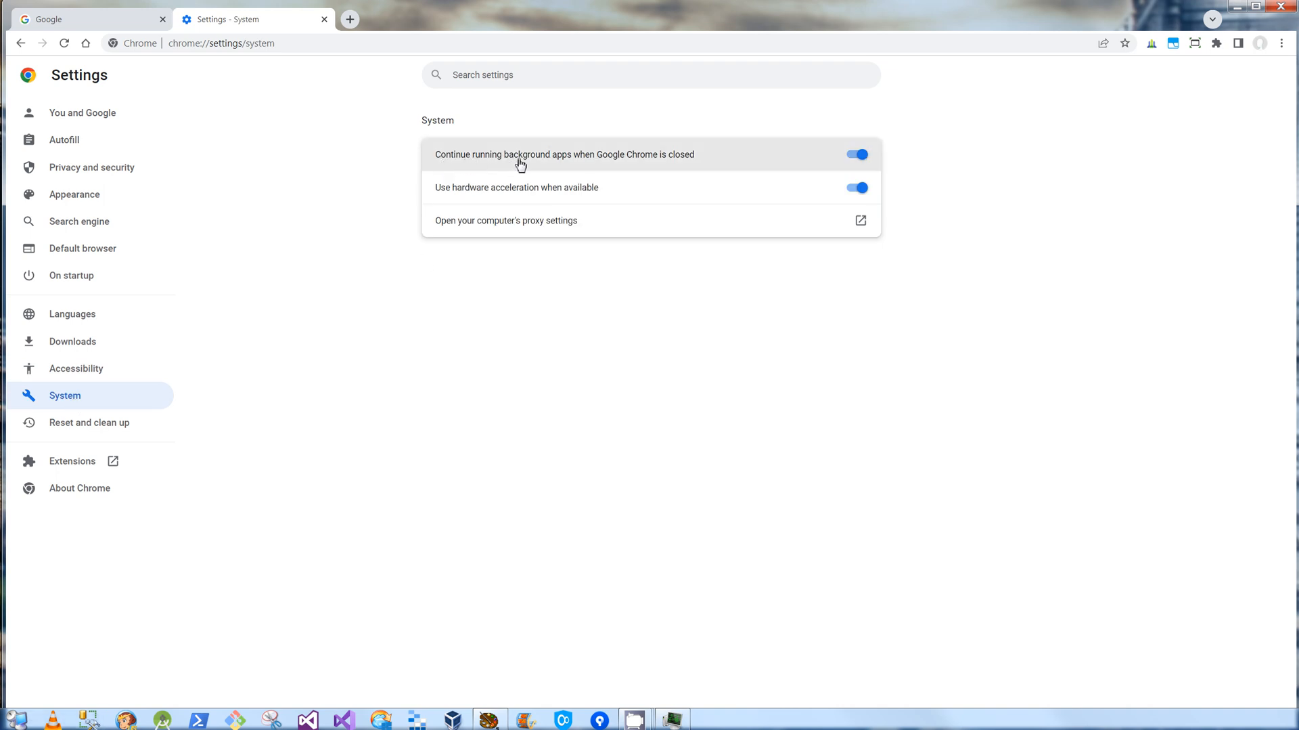
{"action": "mouse_move", "coordinate": [646, 166]}
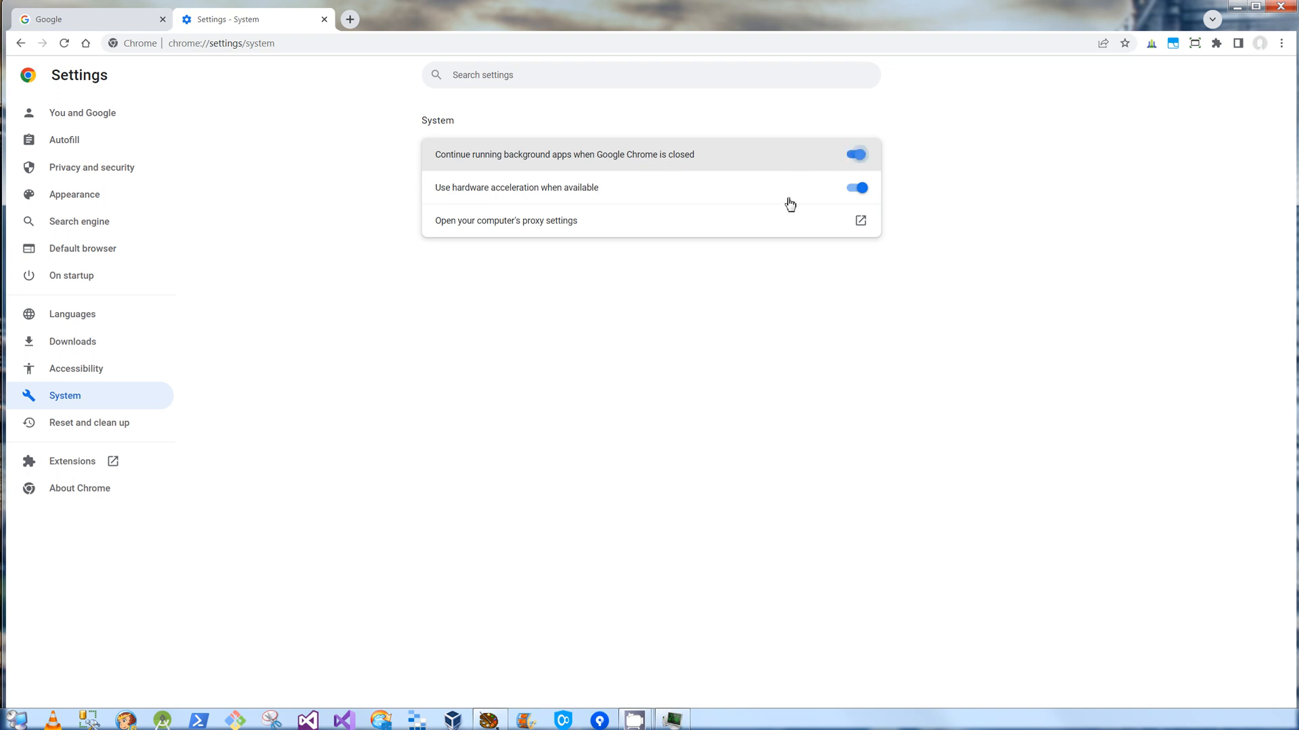
{"action": "left_click", "coordinate": [855, 154]}
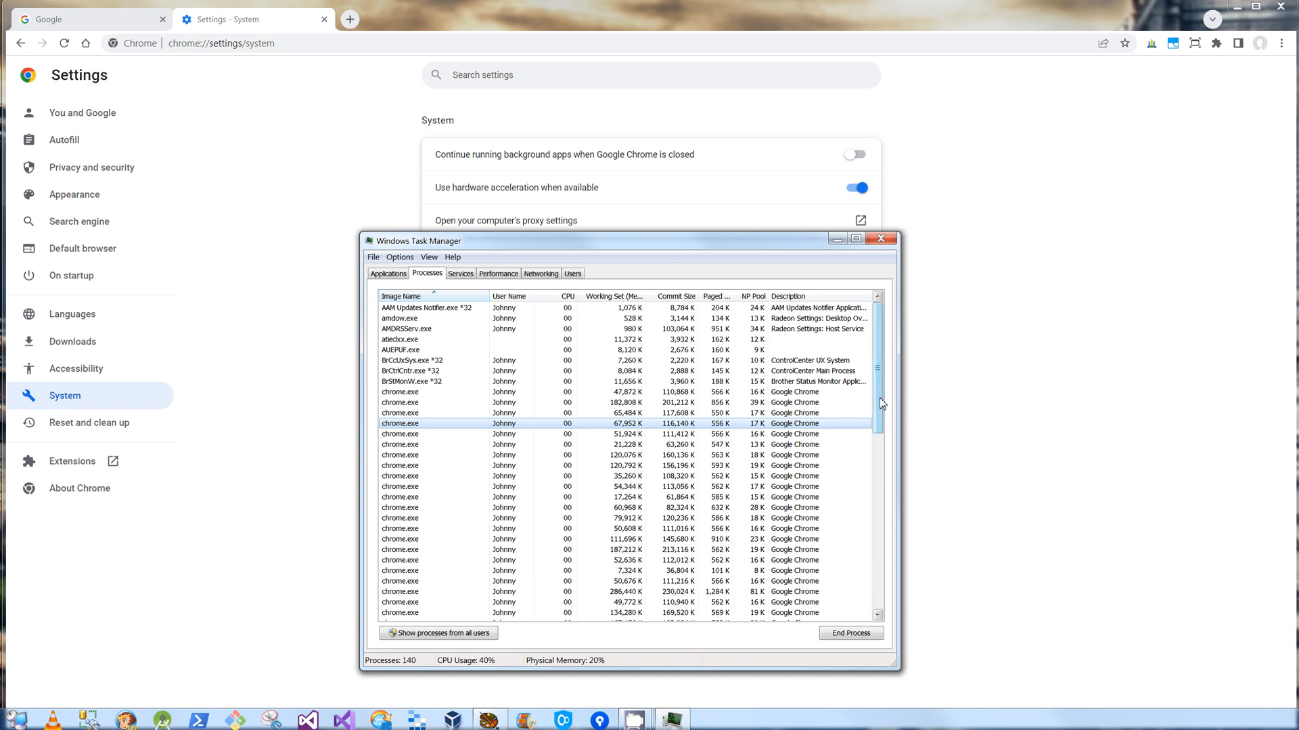
Step: Locate software_reporter_tool.exe in the Processes list and open its file location in Explorer
{"action": "scroll", "scroll_direction": "down", "scroll_amount": 3}
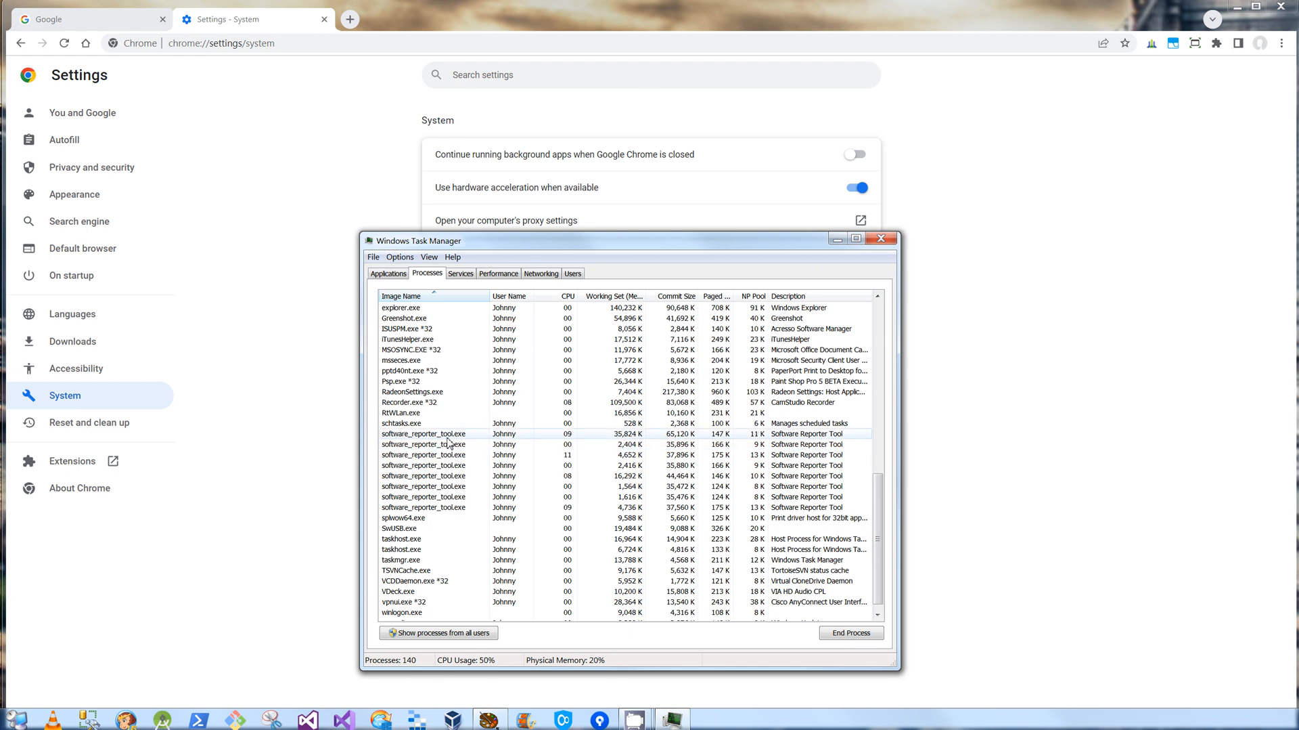
{"action": "right_click", "coordinate": [424, 433]}
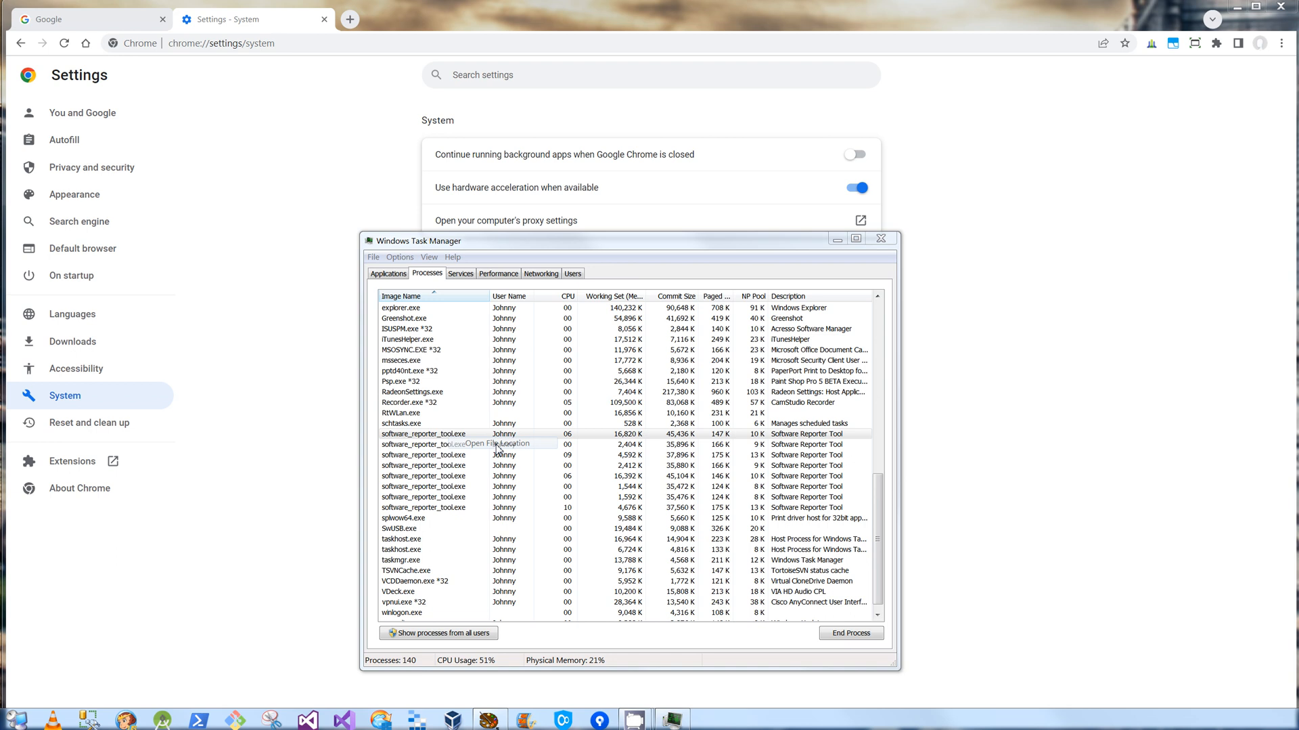
{"action": "left_click", "coordinate": [495, 441]}
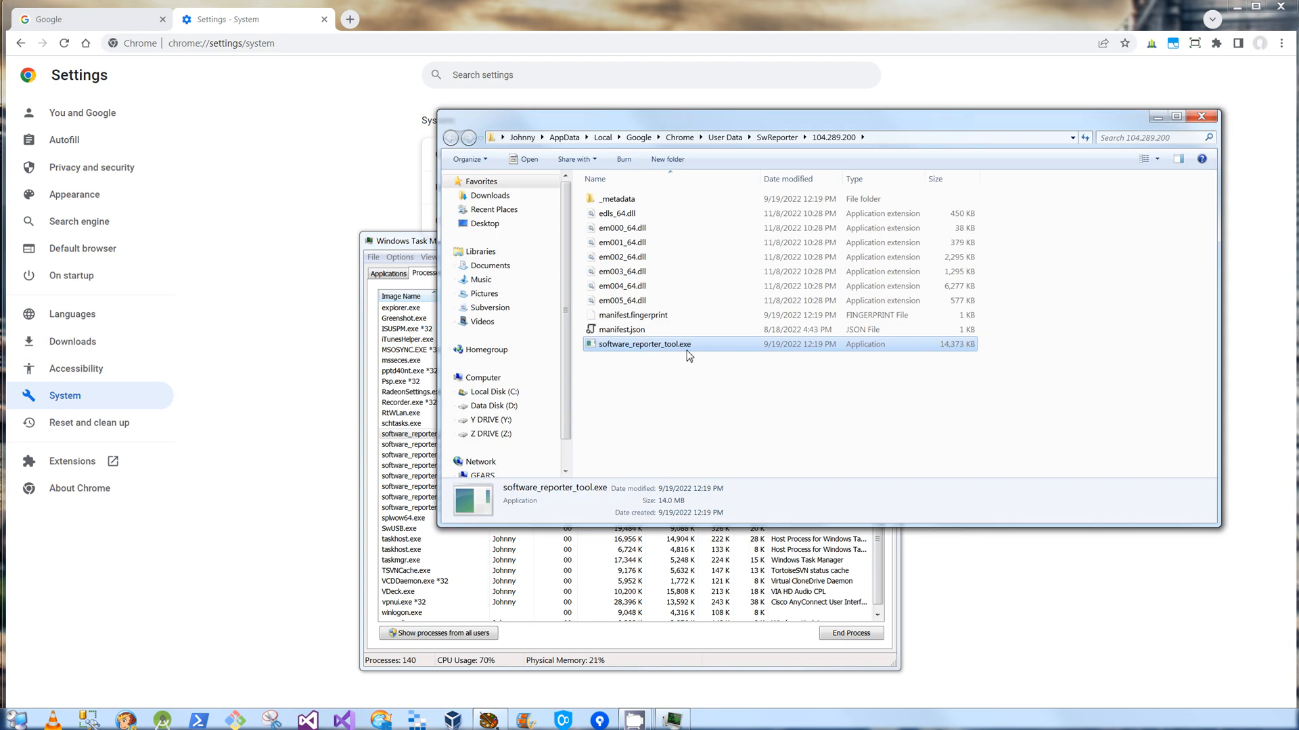
{"action": "mouse_move", "coordinate": [708, 348]}
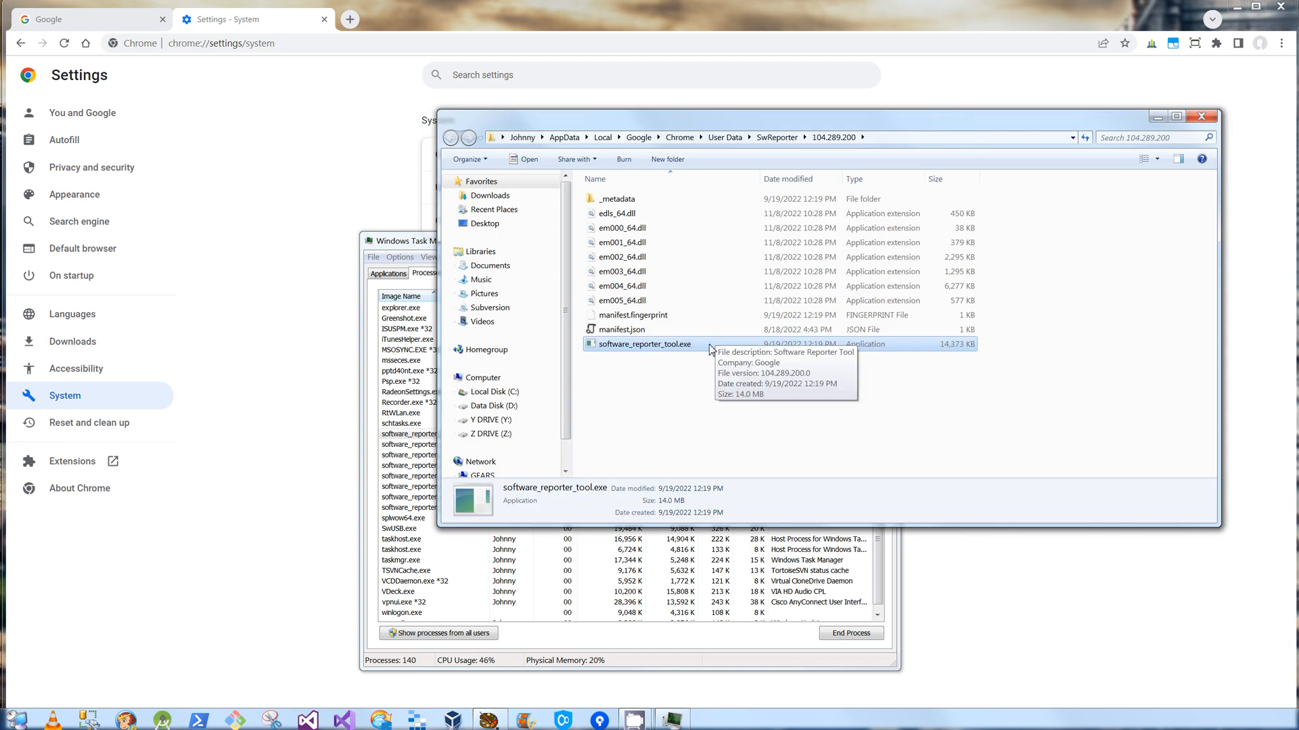
Step: Show the Properties dialog of software_reporter_tool.exe in the SwReporter folder
{"action": "right_click", "coordinate": [646, 344]}
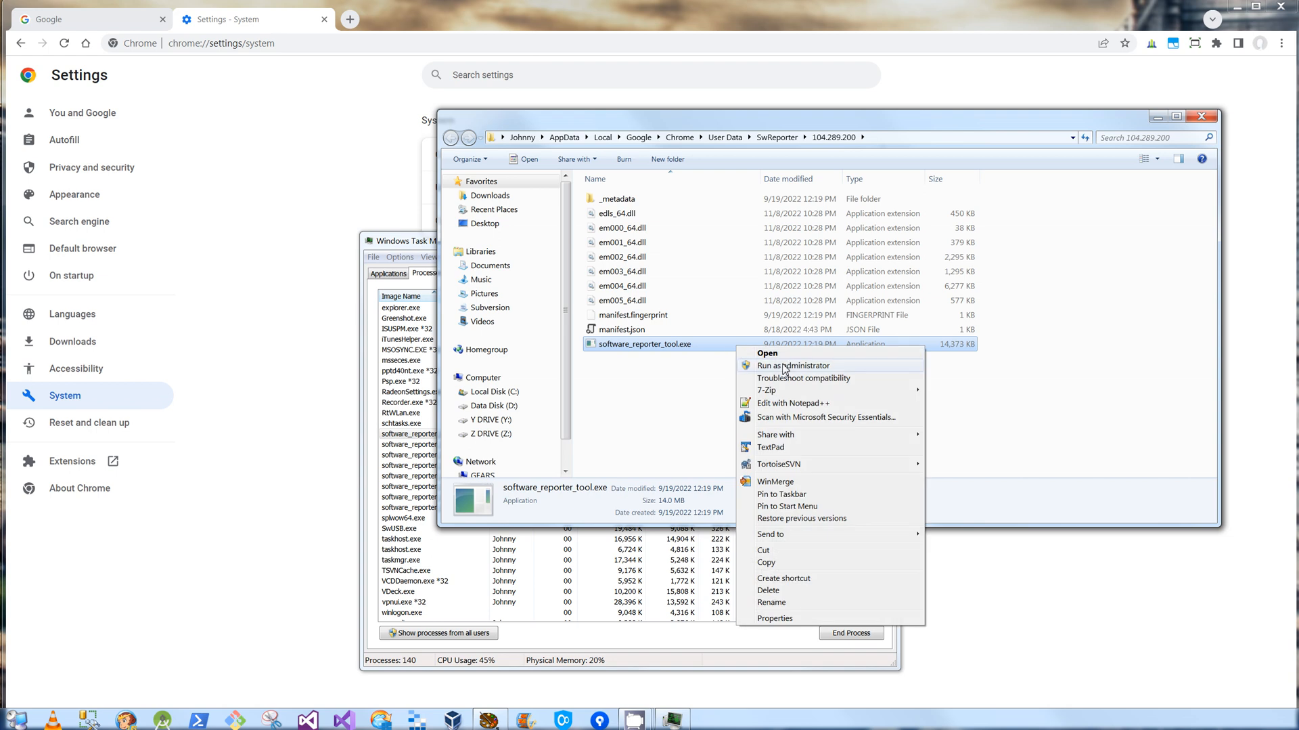
{"action": "left_click", "coordinate": [775, 617]}
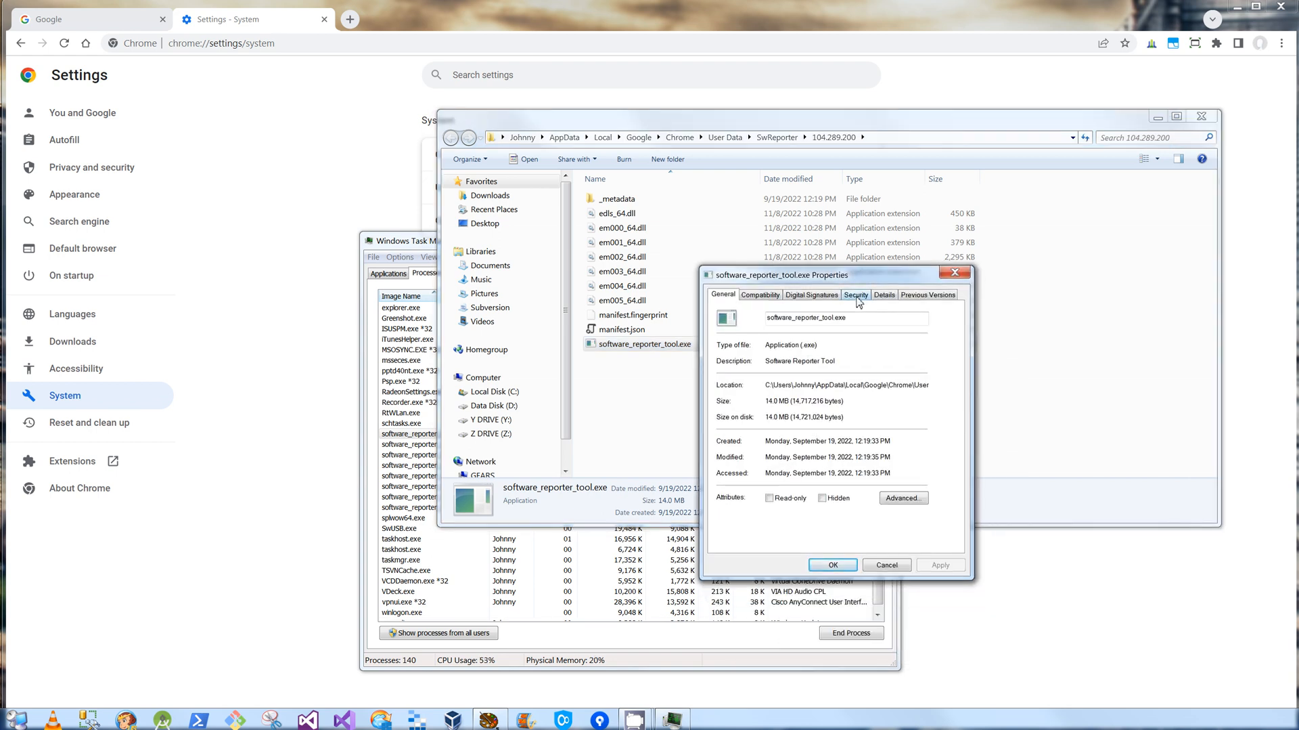
Step: On the Security permissions, add the Everyone group, deny it Read & execute, accept the warning and apply
{"action": "left_click", "coordinate": [855, 294]}
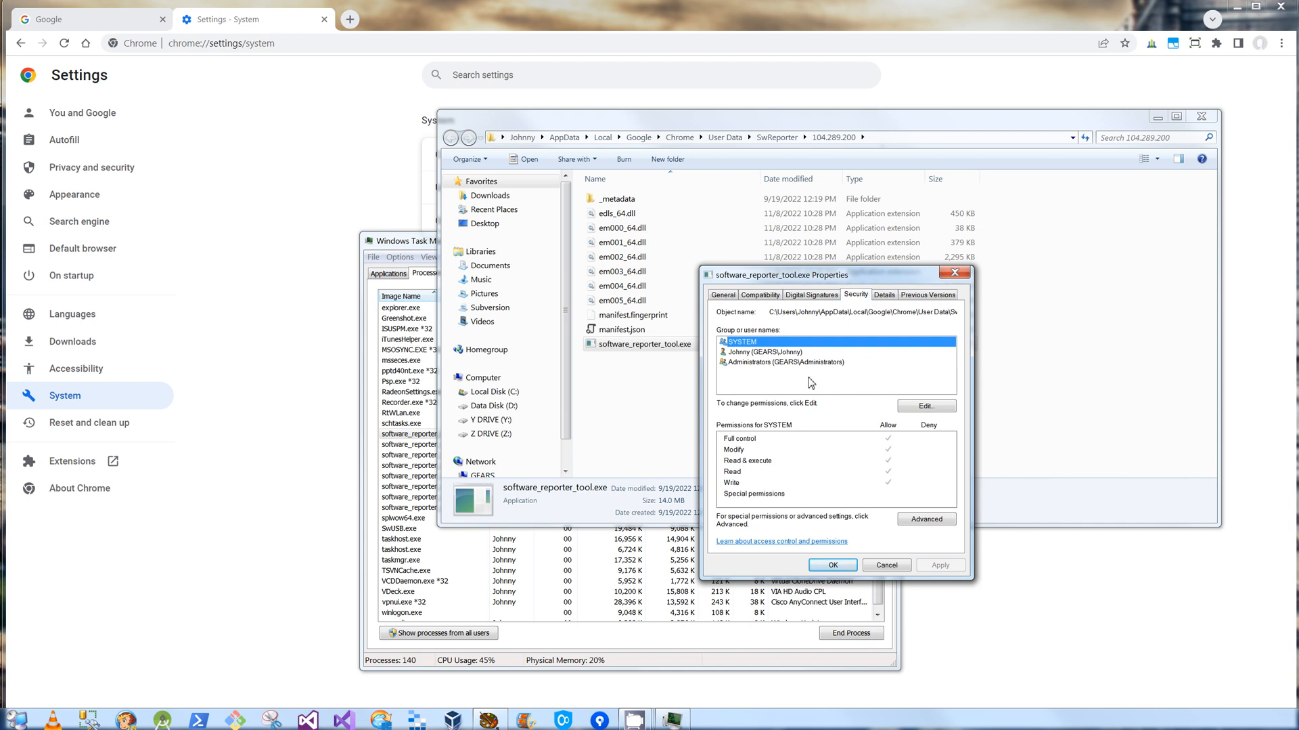
{"action": "left_click", "coordinate": [926, 406]}
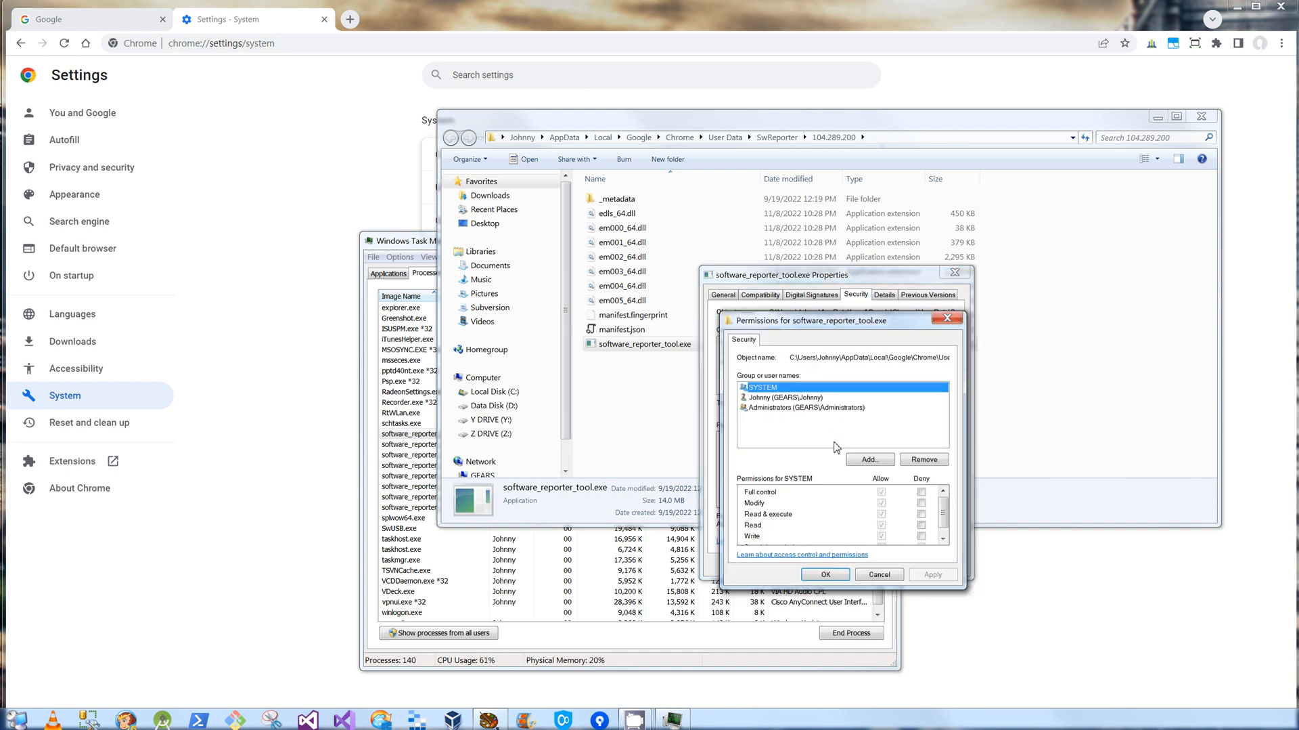
{"action": "left_click", "coordinate": [869, 459]}
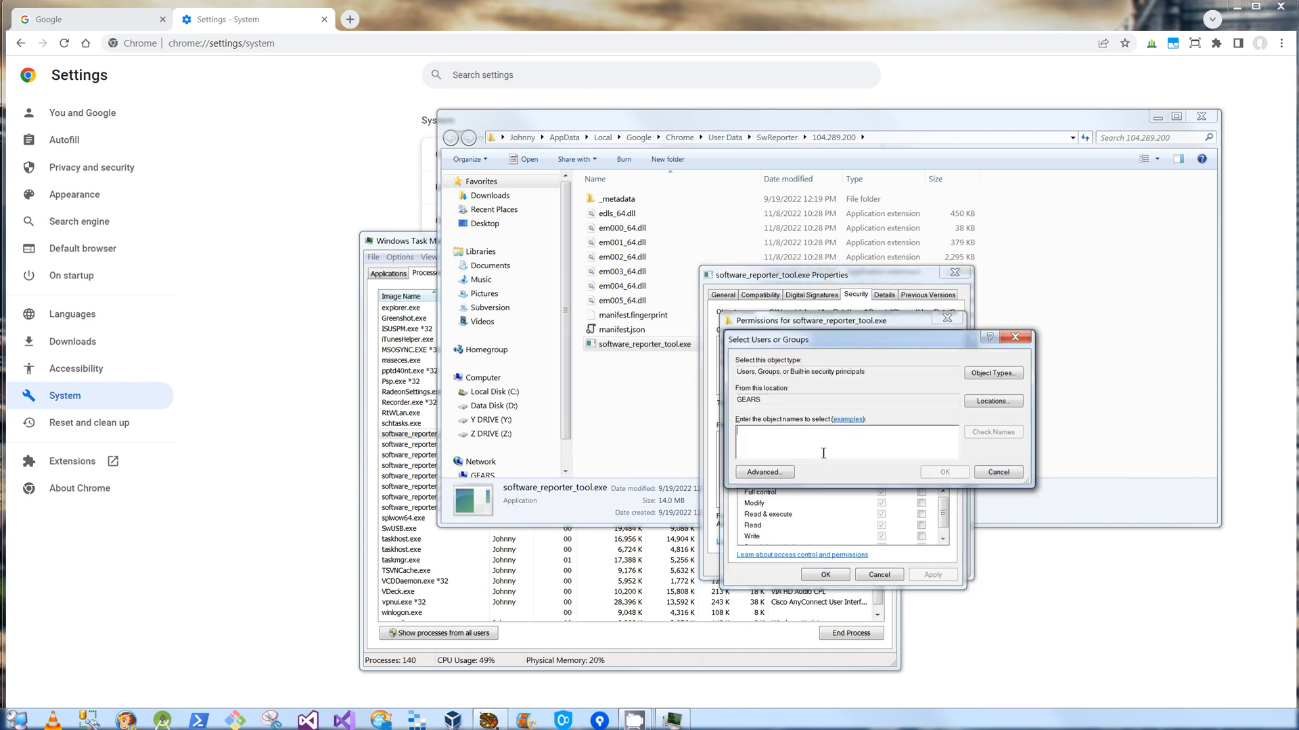
{"action": "left_click", "coordinate": [997, 471]}
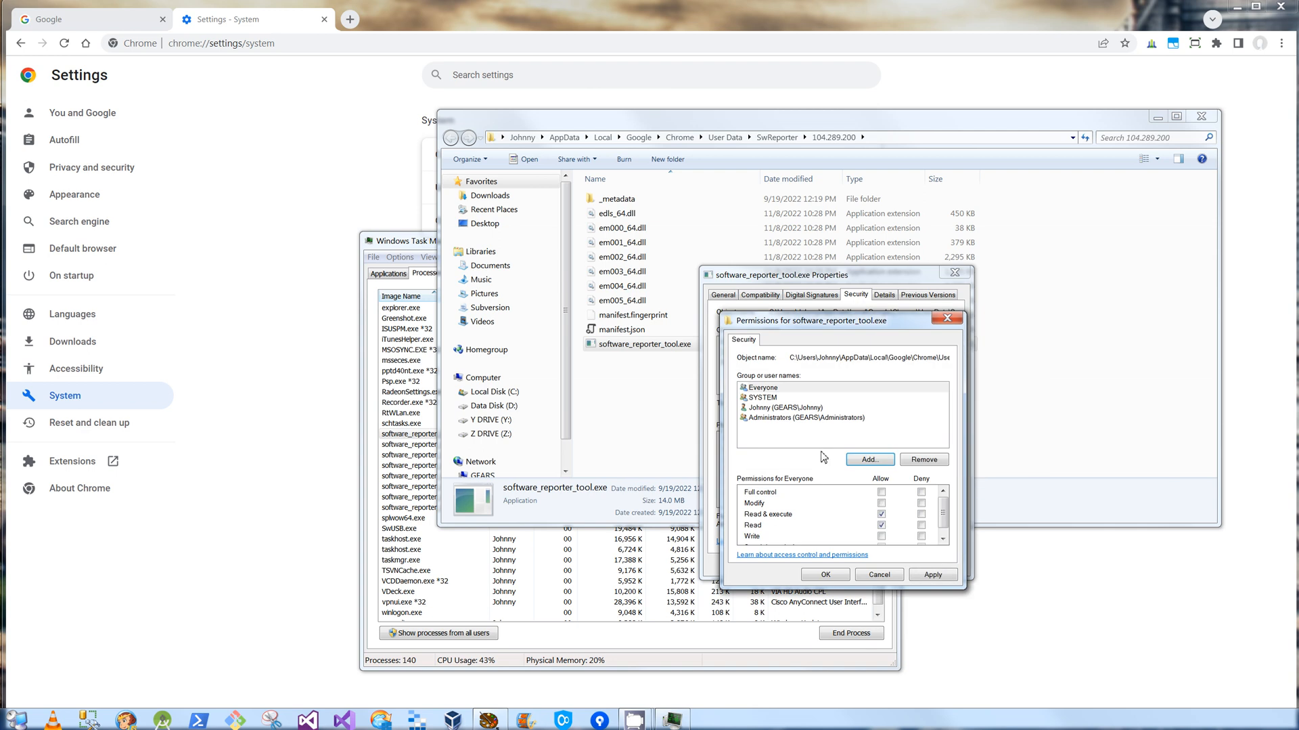
{"action": "left_click", "coordinate": [759, 386]}
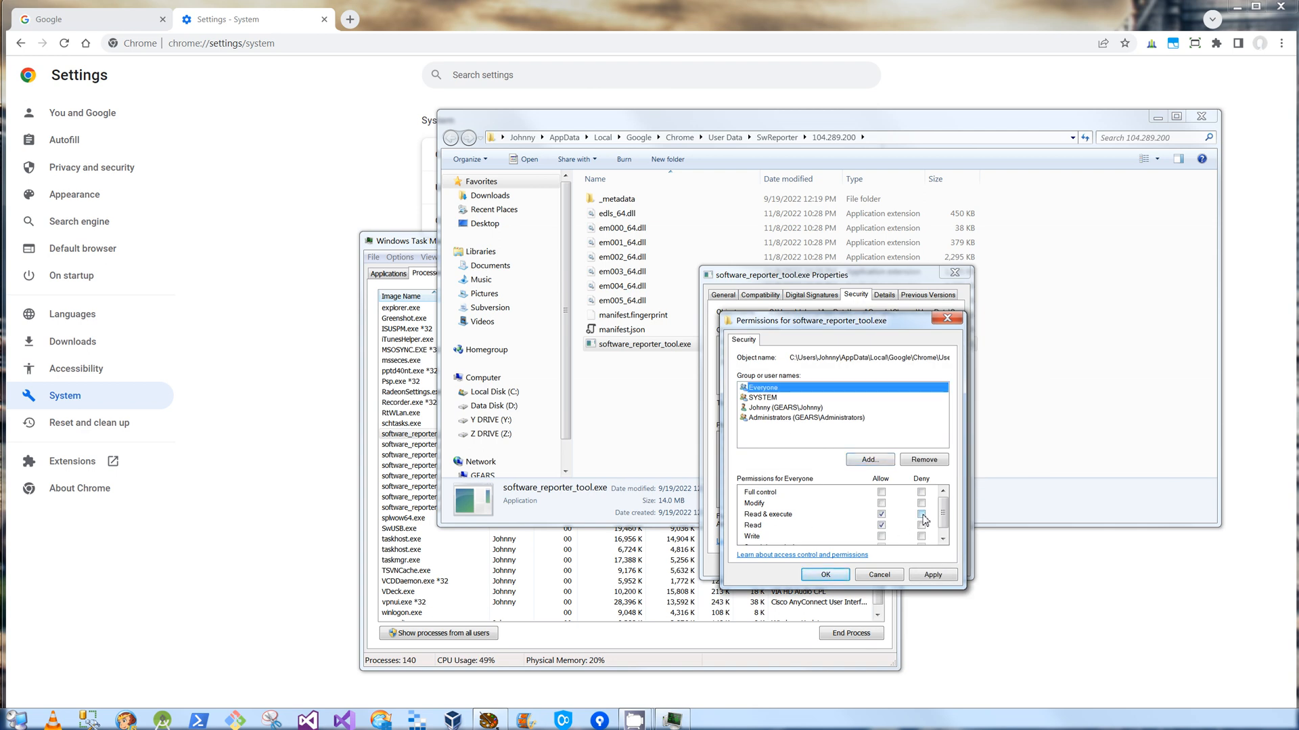
{"action": "left_click", "coordinate": [922, 514]}
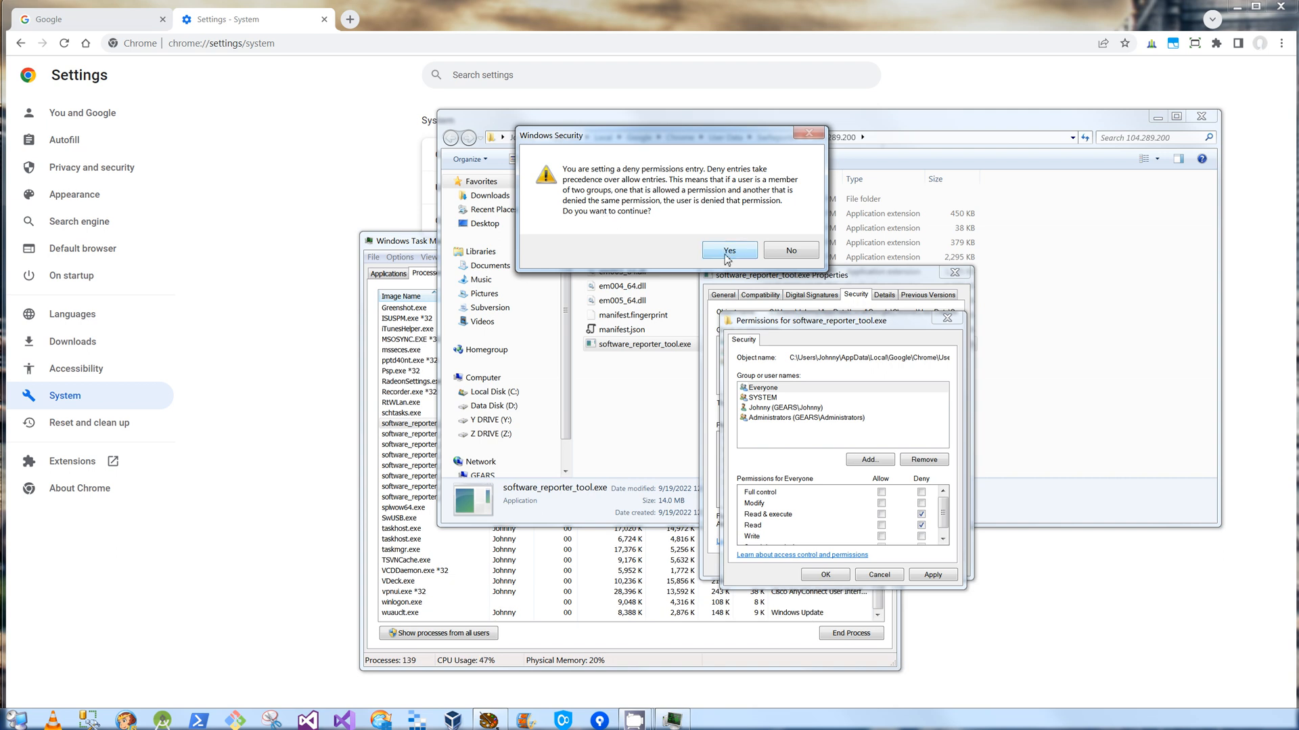
{"action": "left_click", "coordinate": [729, 249]}
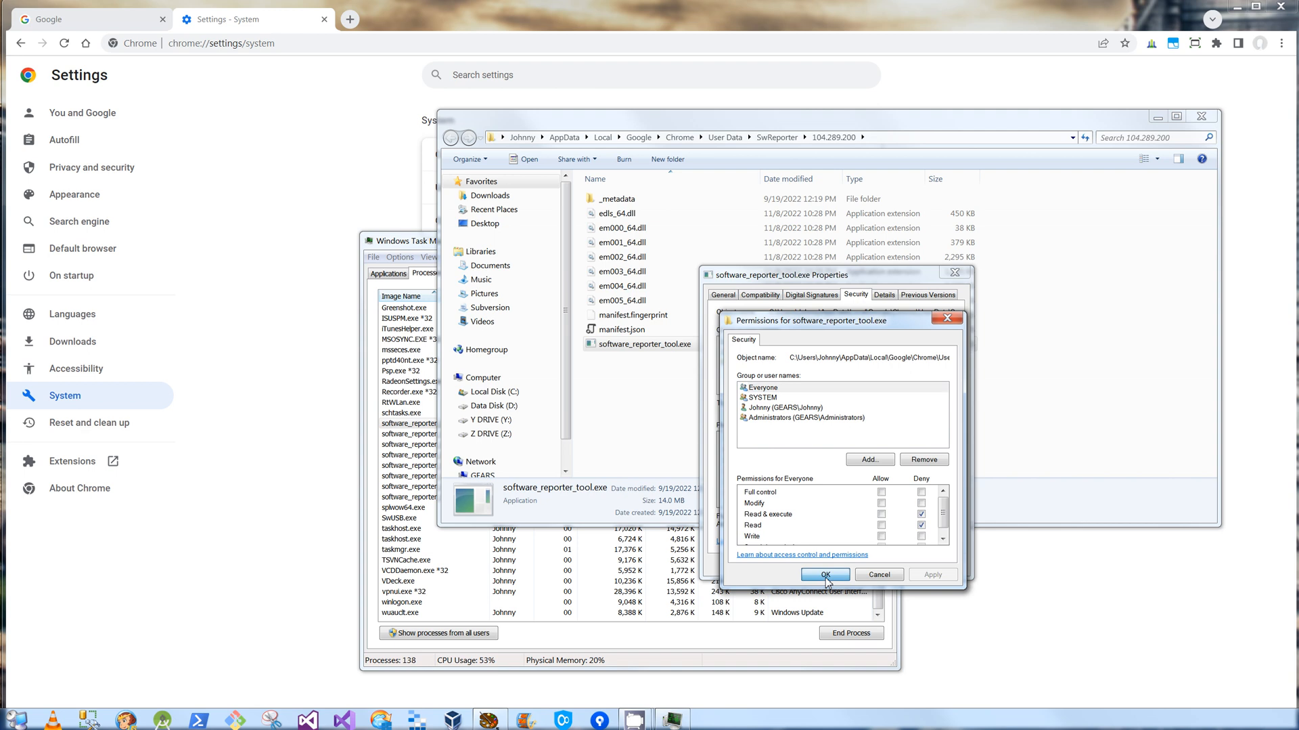
{"action": "left_click", "coordinate": [824, 573]}
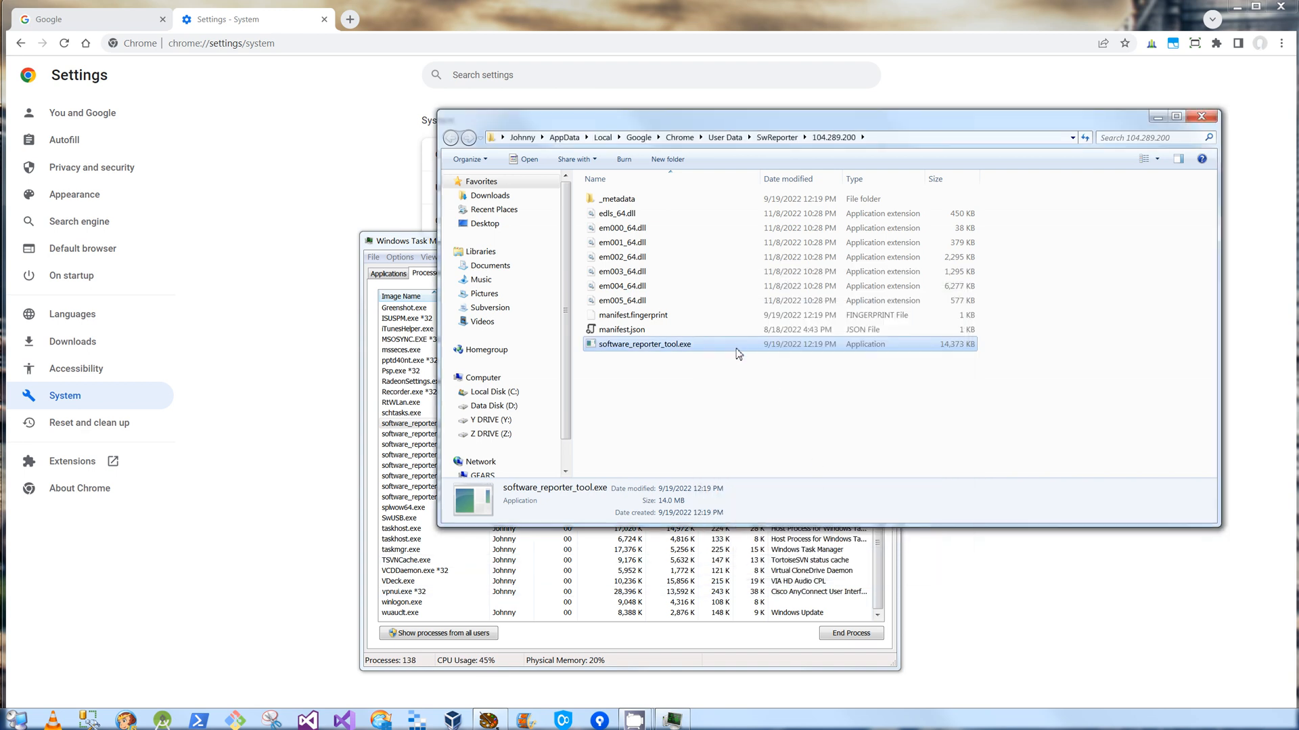
{"action": "double_click", "coordinate": [644, 344]}
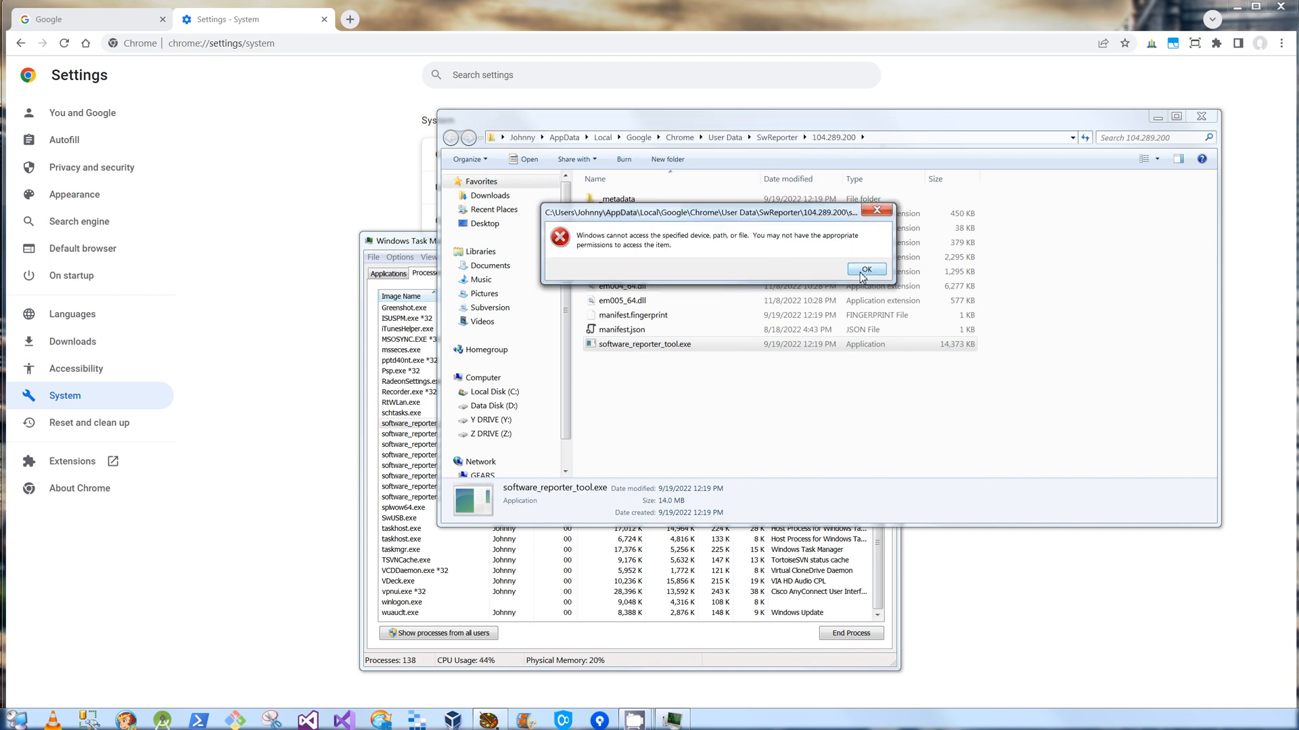
{"action": "left_click", "coordinate": [867, 268]}
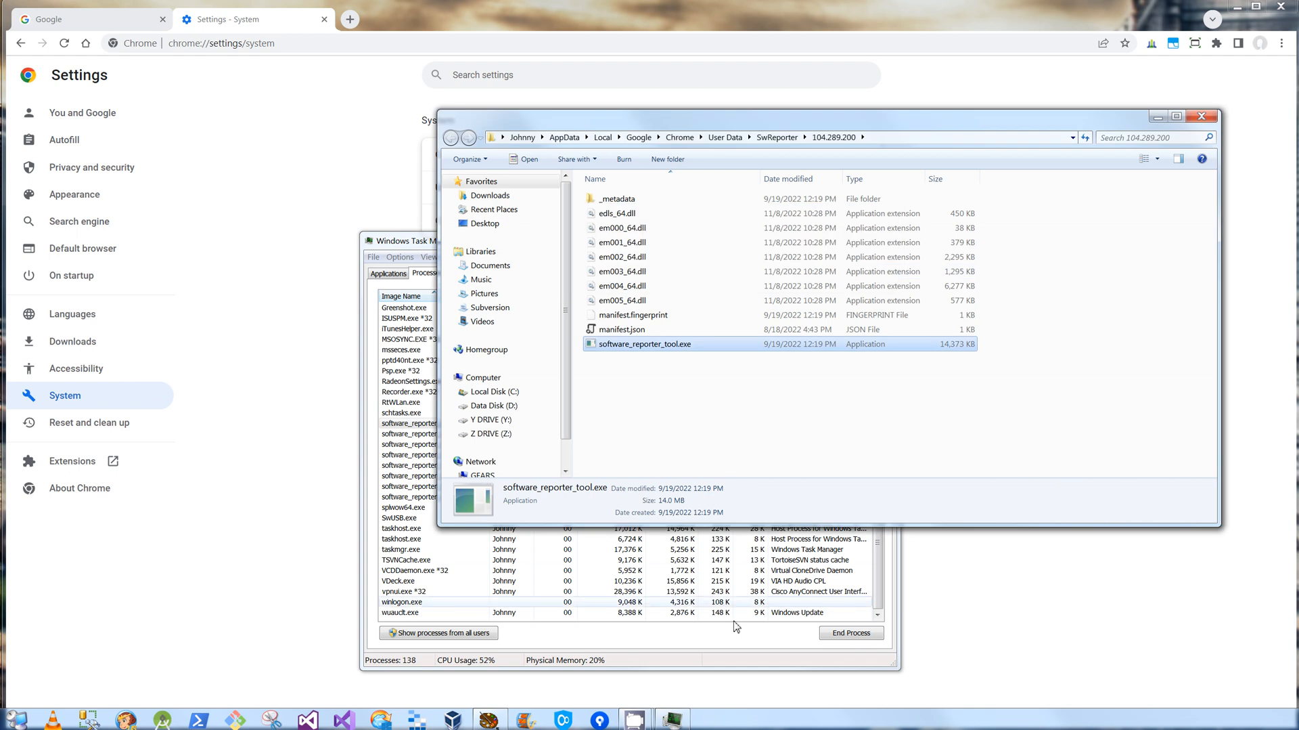
Step: End each software_reporter_tool.exe process in Task Manager, confirming End process for every one
{"action": "left_click", "coordinate": [414, 241]}
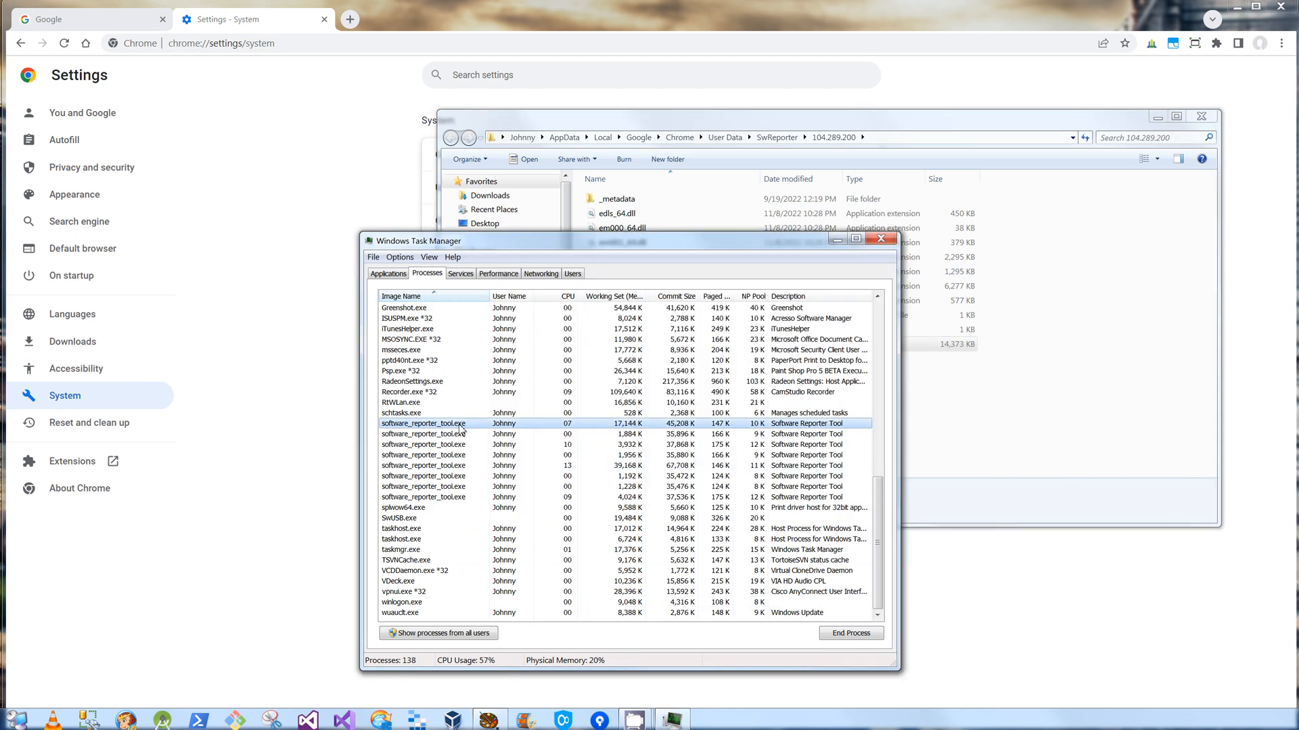
{"action": "right_click", "coordinate": [459, 422]}
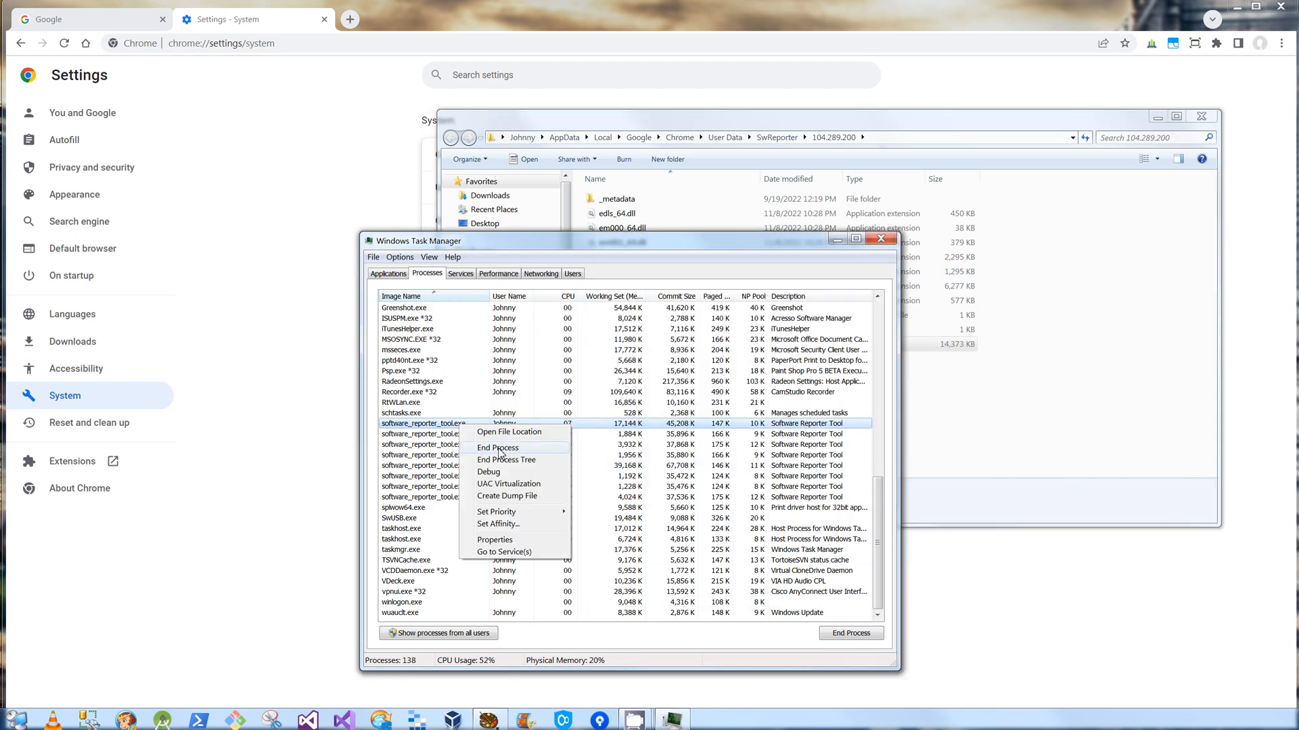
{"action": "left_click", "coordinate": [498, 447]}
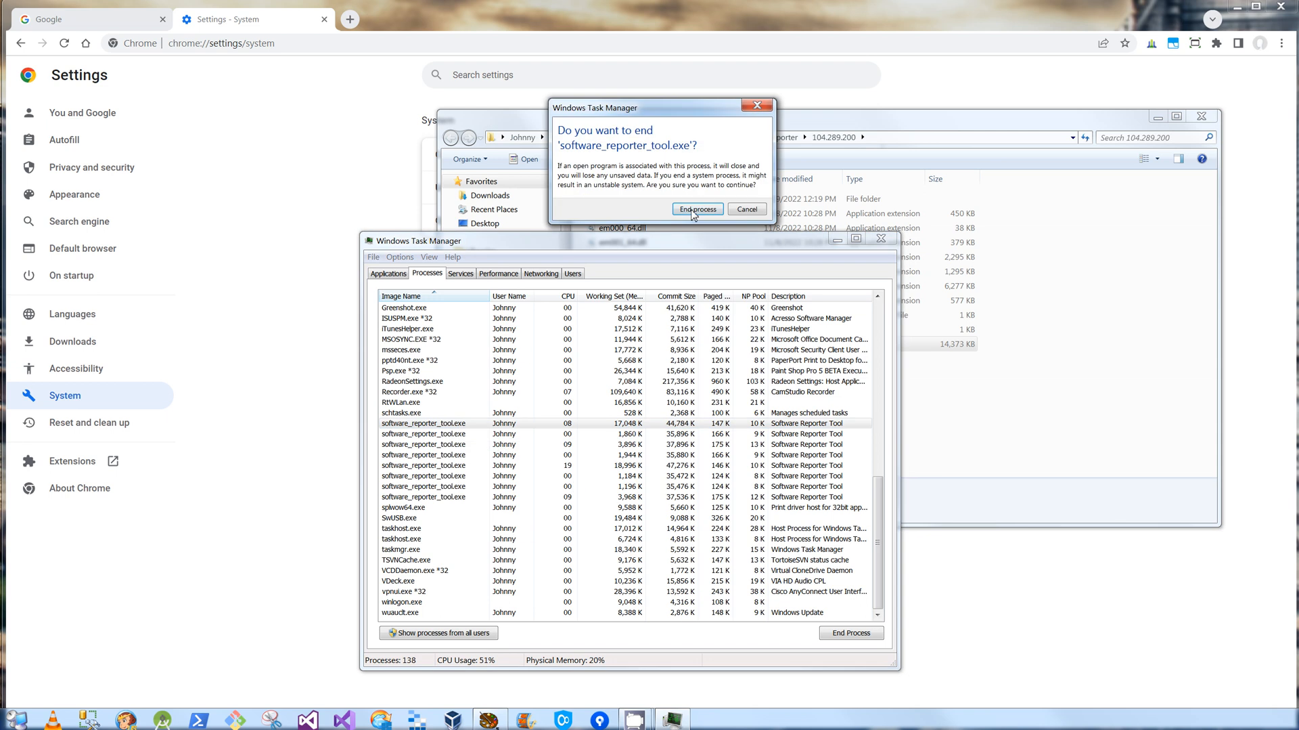
{"action": "left_click", "coordinate": [695, 208]}
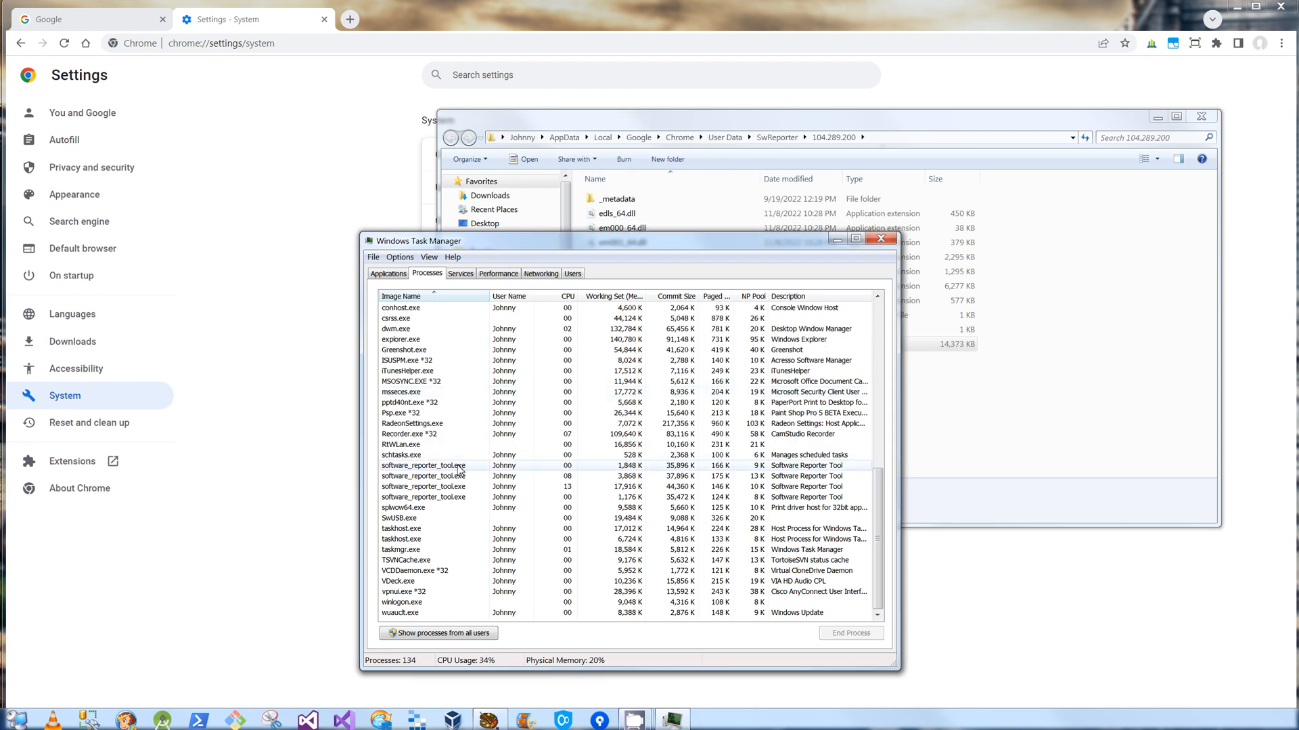
{"action": "left_click", "coordinate": [851, 632]}
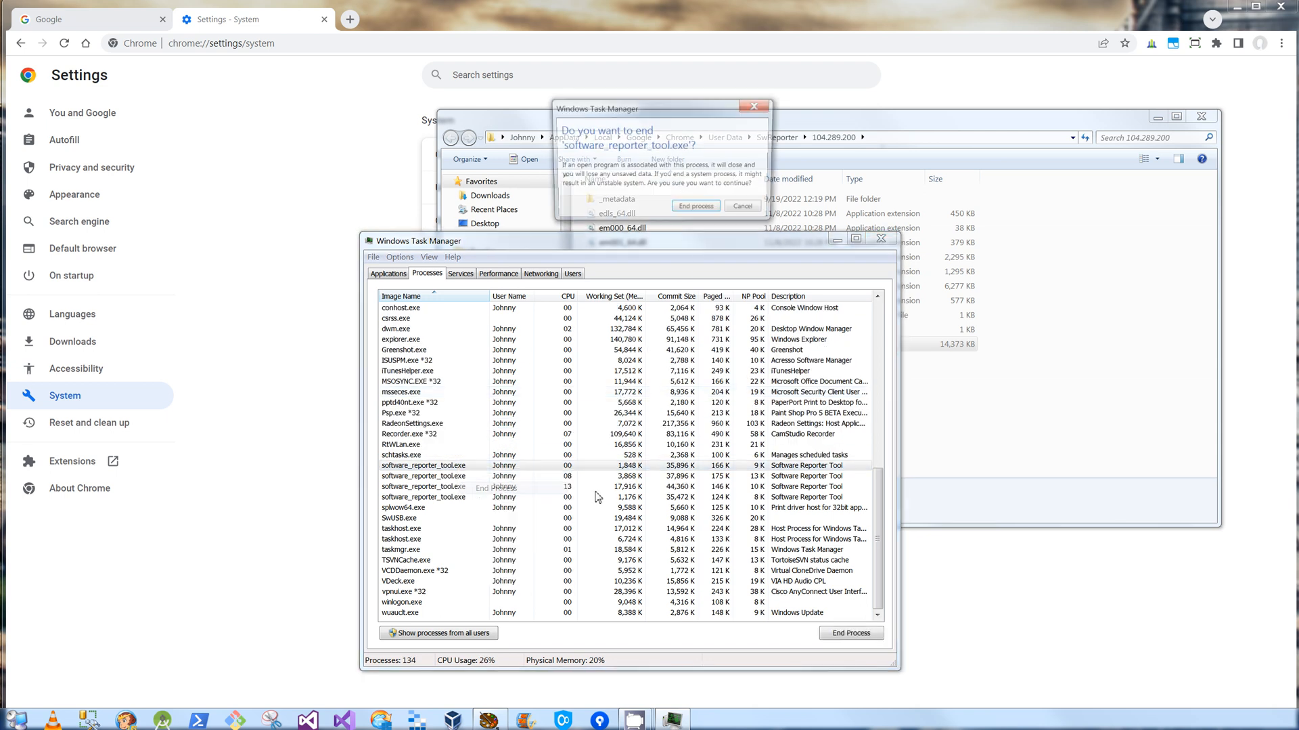
{"action": "left_click", "coordinate": [696, 204]}
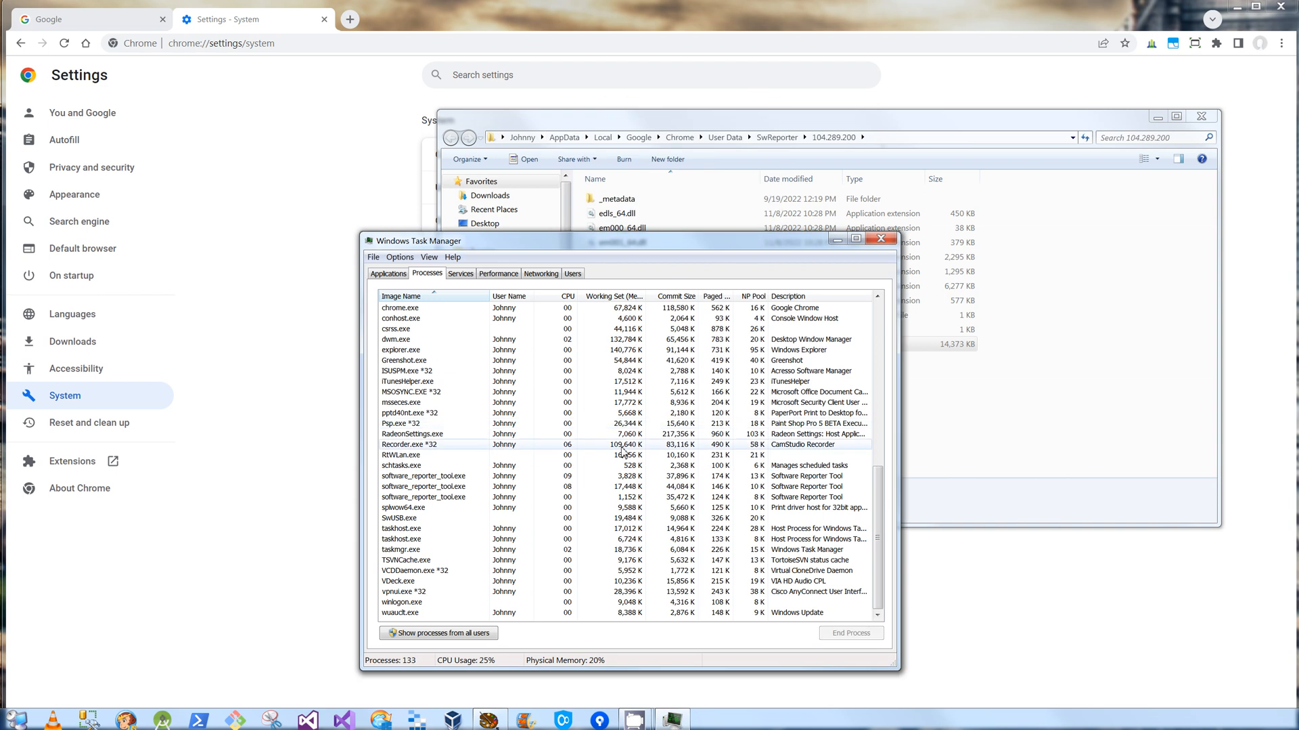
{"action": "left_click", "coordinate": [424, 486]}
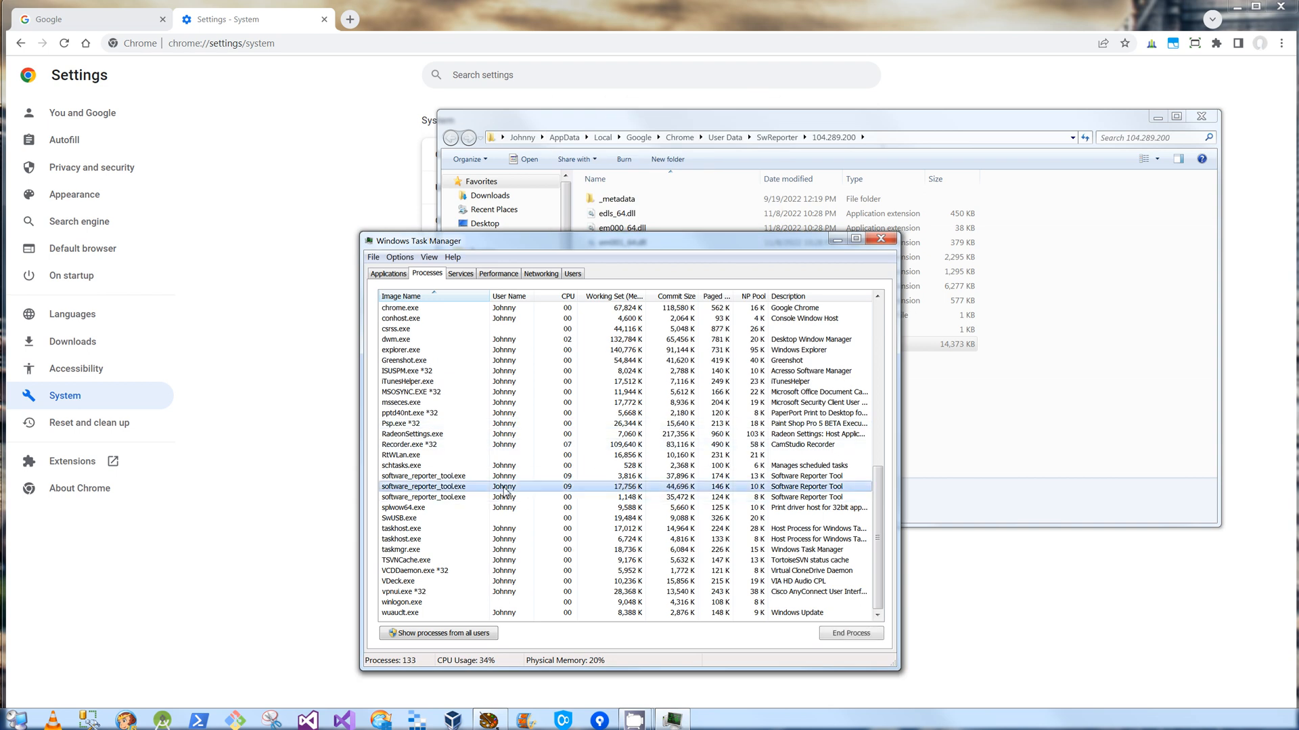
{"action": "right_click", "coordinate": [505, 486]}
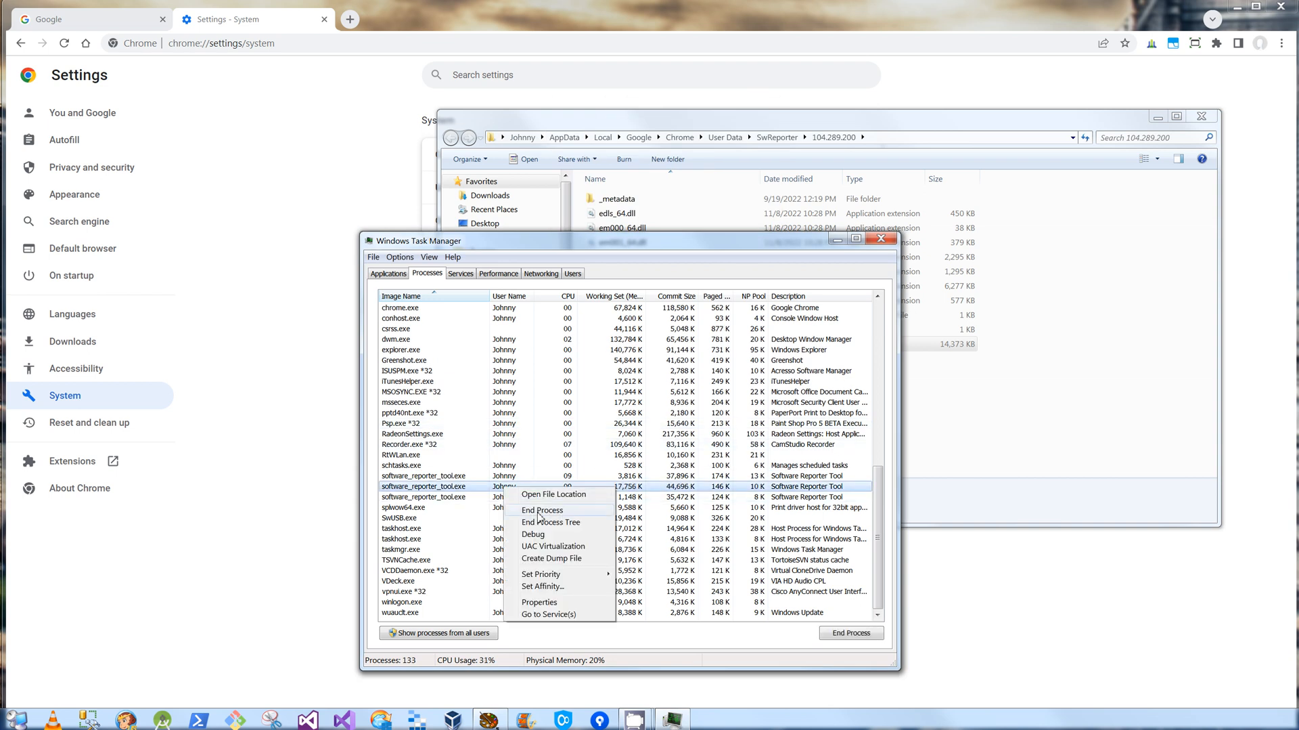
{"action": "left_click", "coordinate": [541, 509]}
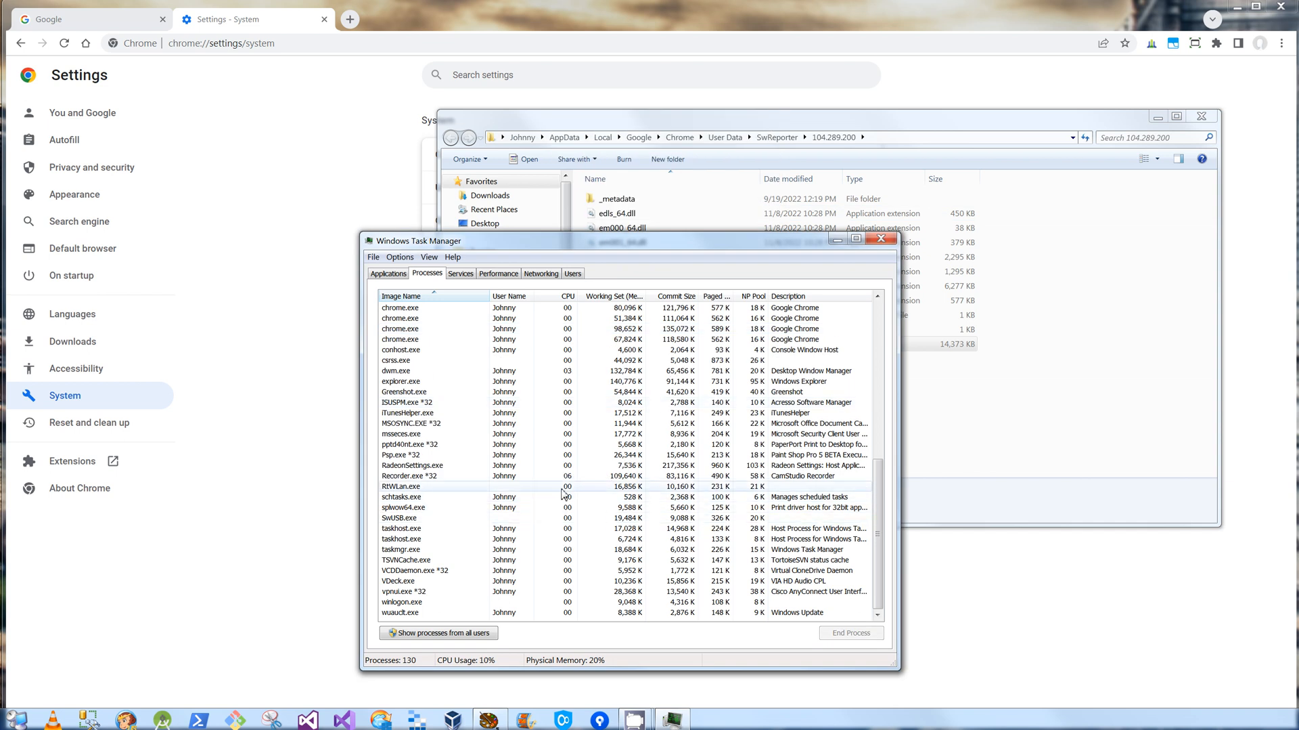
{"action": "left_click", "coordinate": [400, 296]}
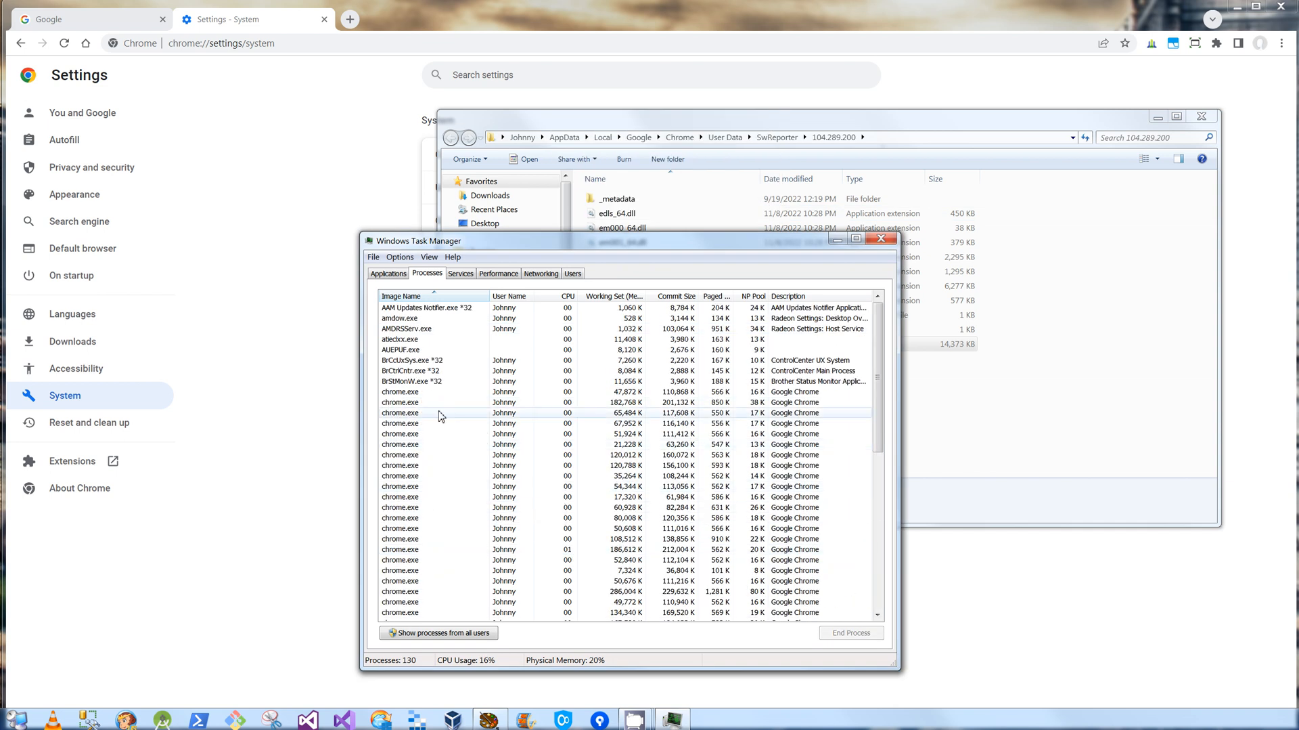